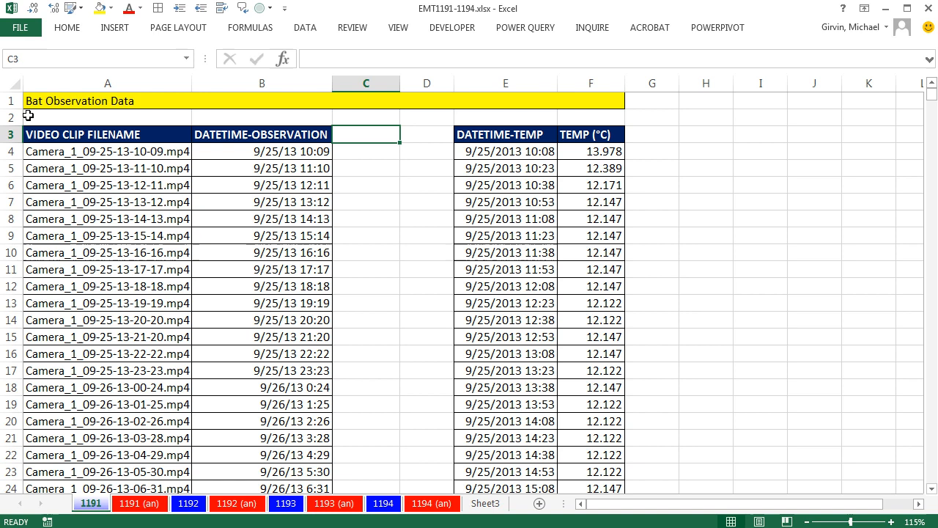
pyautogui.moveTo(125, 156)
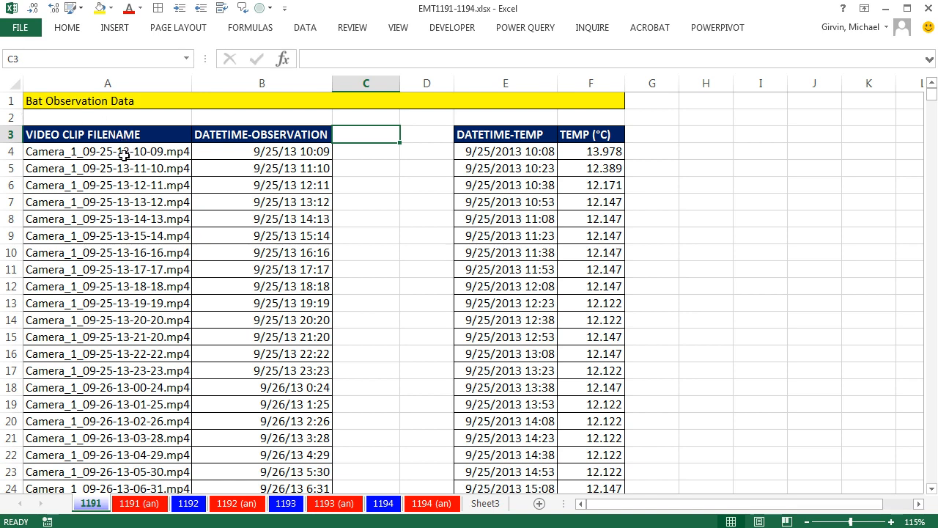
# Step: Inspect the observation date-times and check how far the bat observation data runs
pyautogui.click(107, 252)
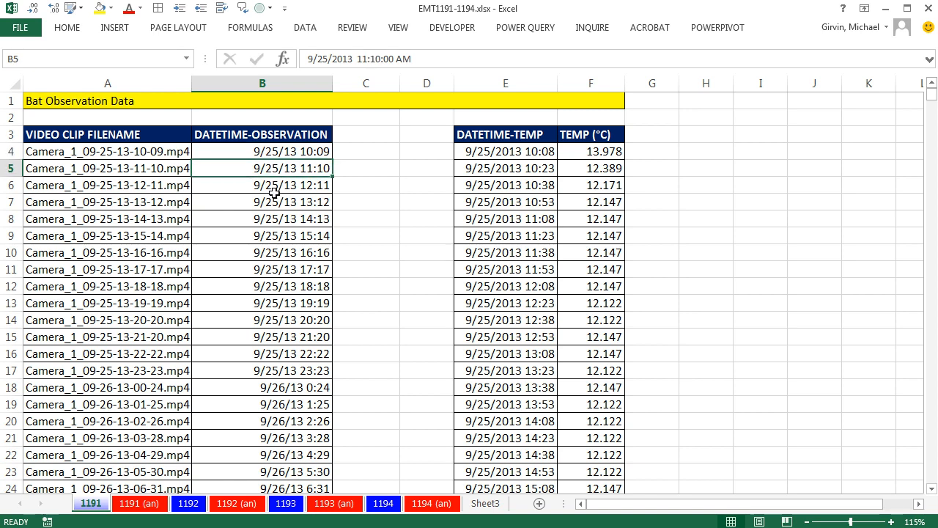
pyautogui.click(261, 185)
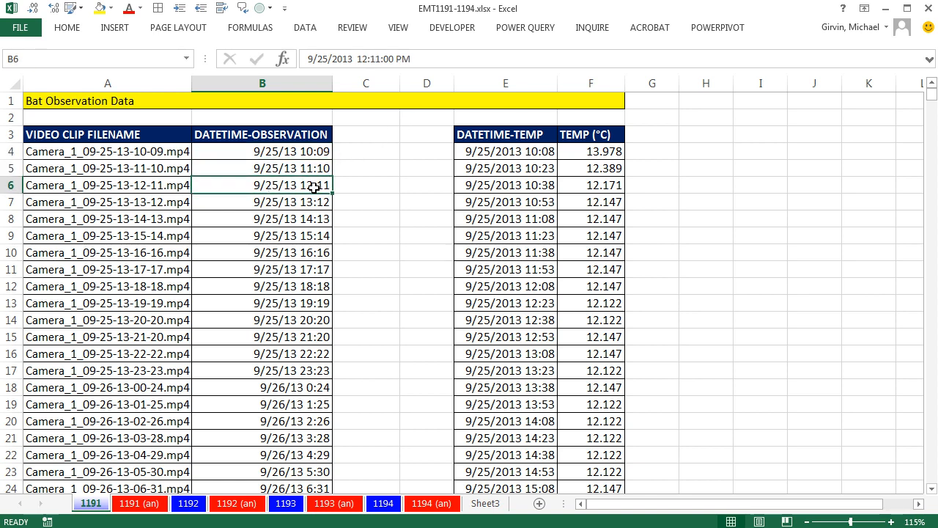
pyautogui.moveTo(535, 158)
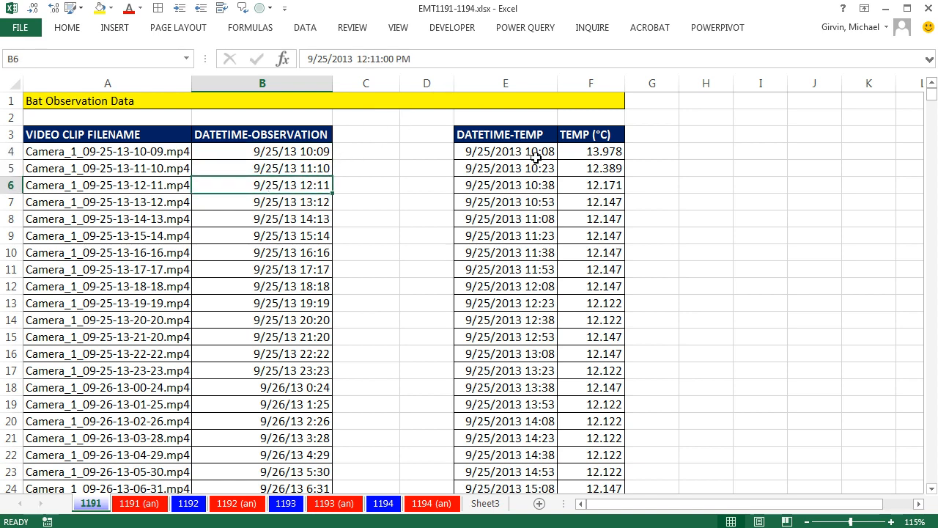
pyautogui.moveTo(530, 151)
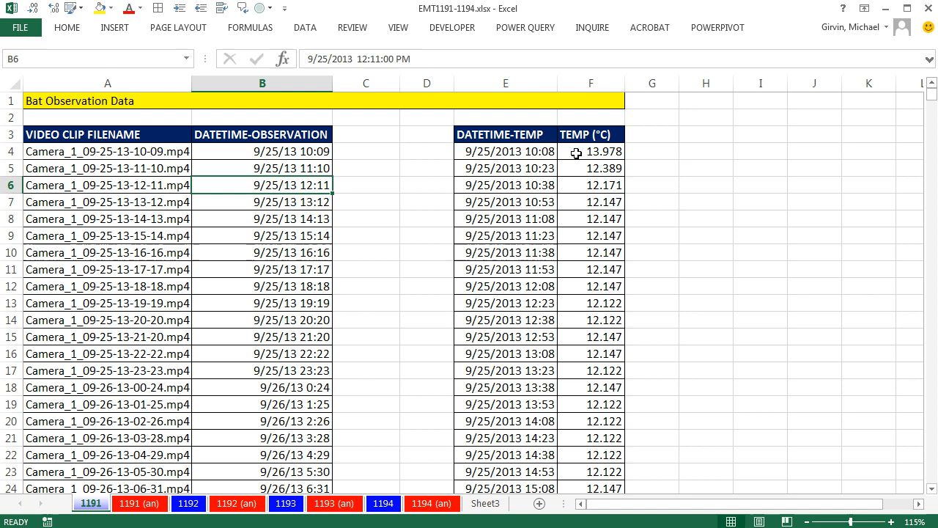
pyautogui.click(585, 252)
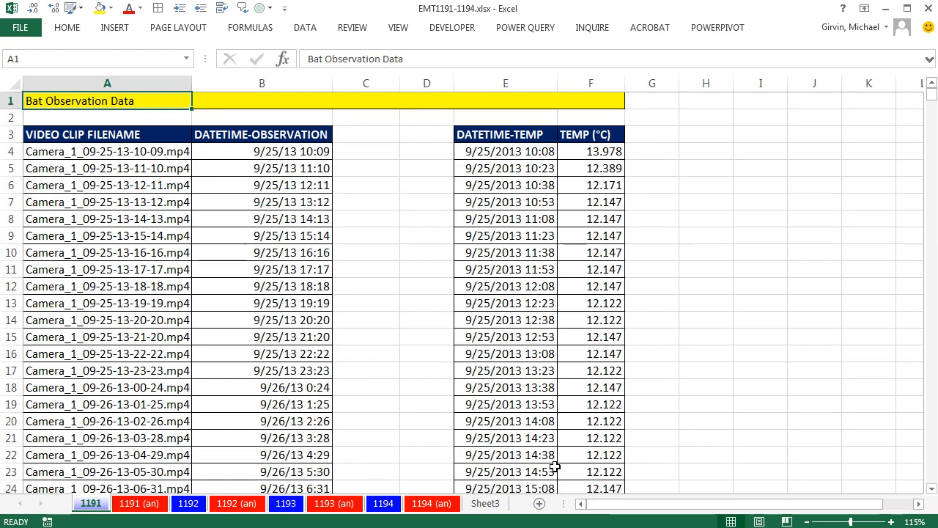
pyautogui.press('ctrl+down')
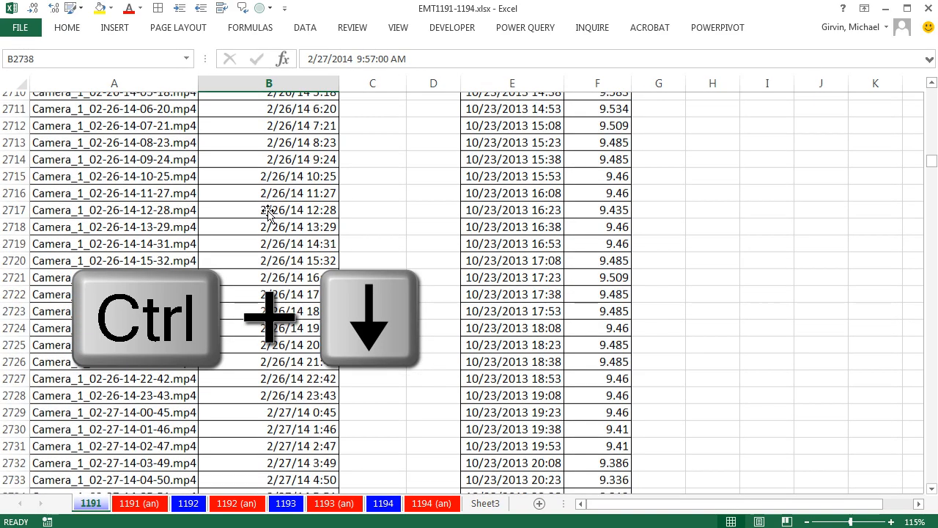
pyautogui.press('ctrl+down')
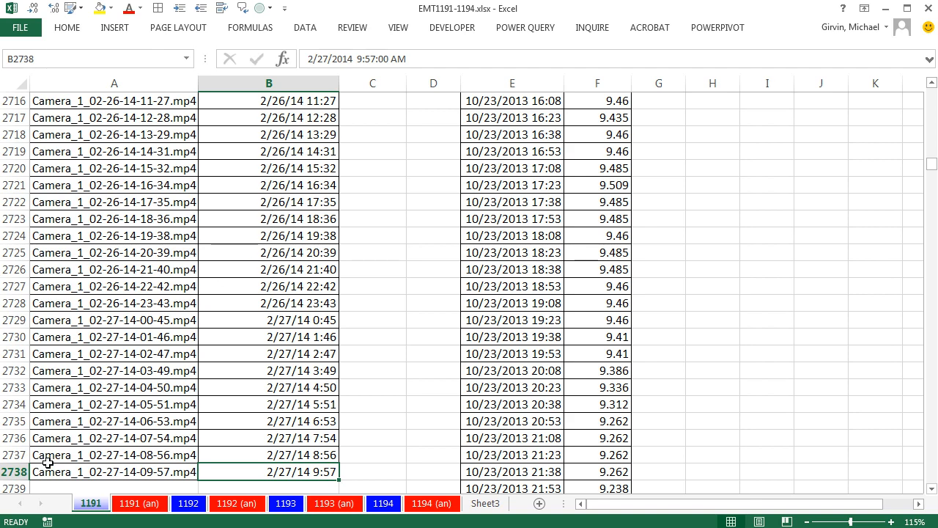
pyautogui.press('ctrl+Home')
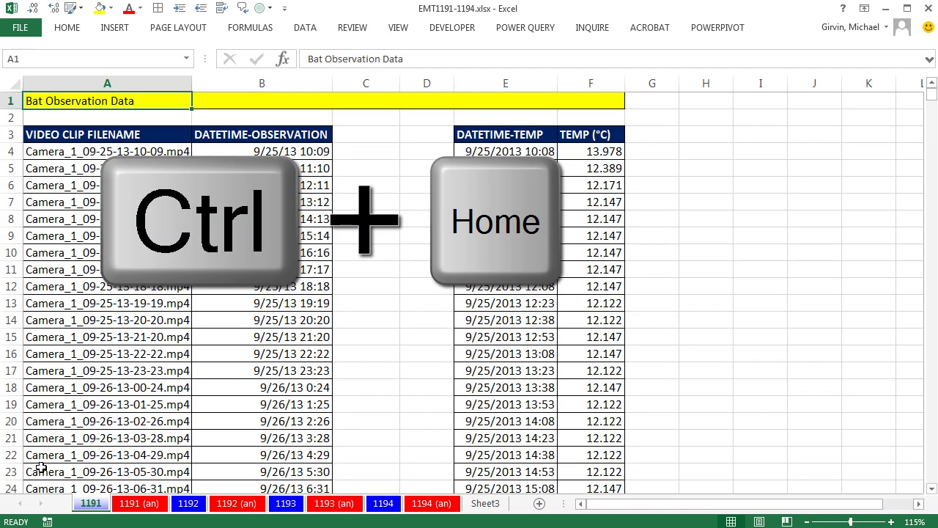
pyautogui.press('ctrl+Home')
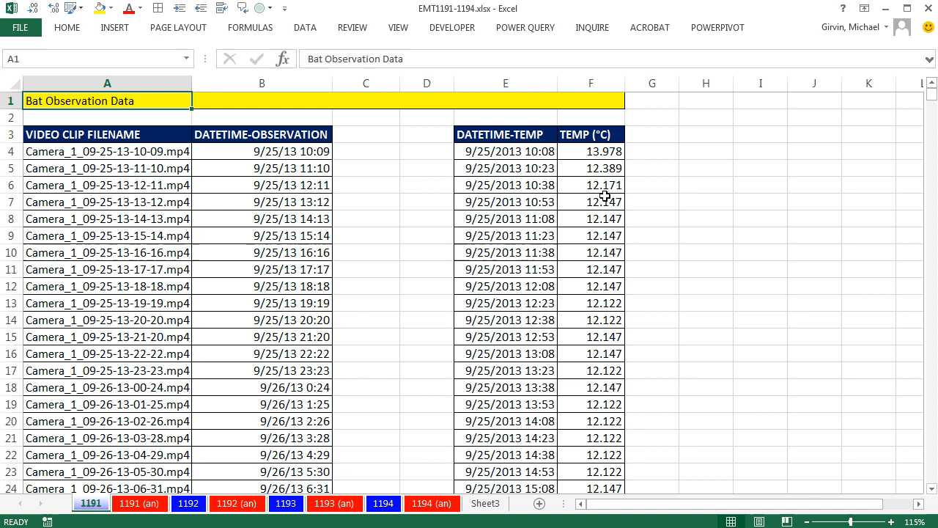
pyautogui.moveTo(226, 271)
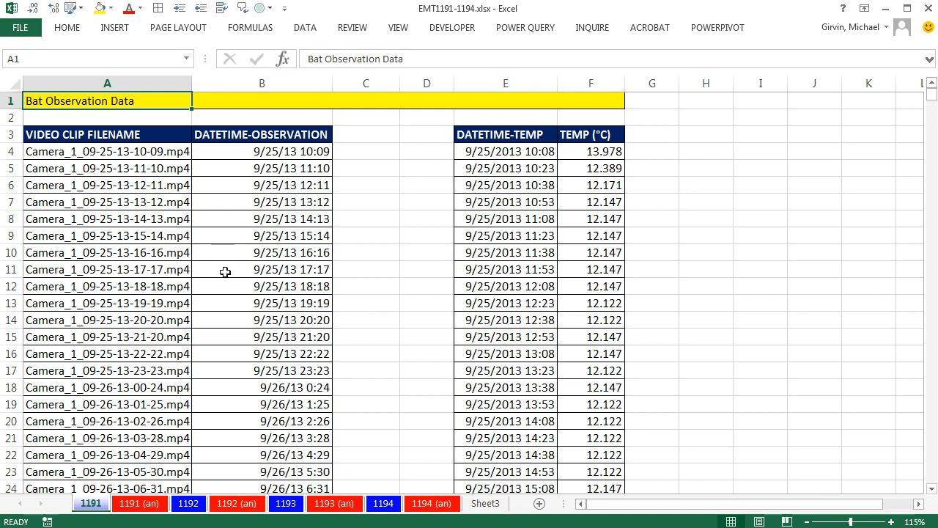
pyautogui.moveTo(436, 202)
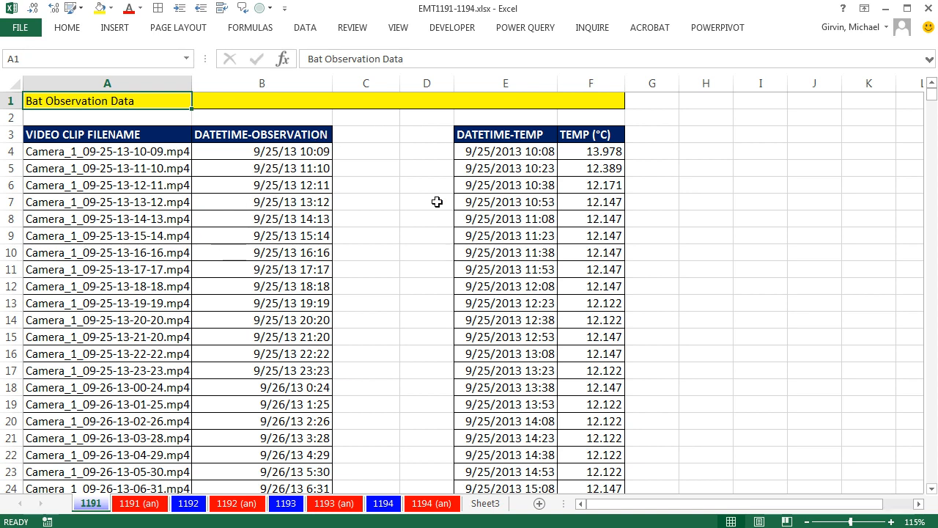
# Step: Copy the TEMP (°C) header into the empty header cell C3
pyautogui.click(366, 135)
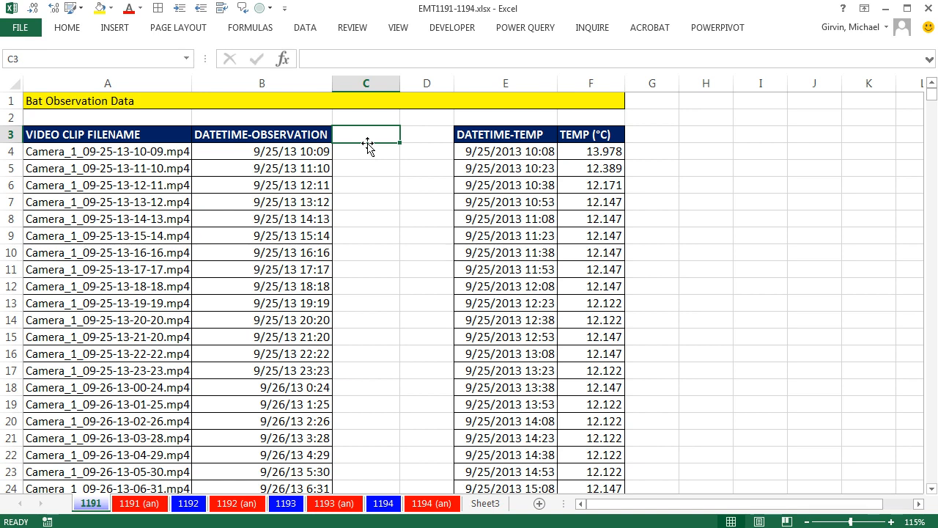
pyautogui.click(591, 135)
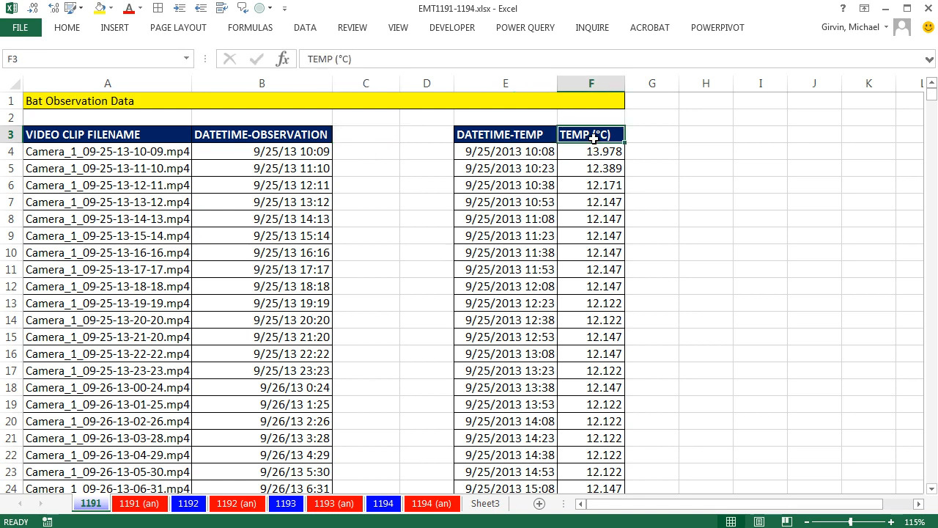
pyautogui.press('ctrl+c')
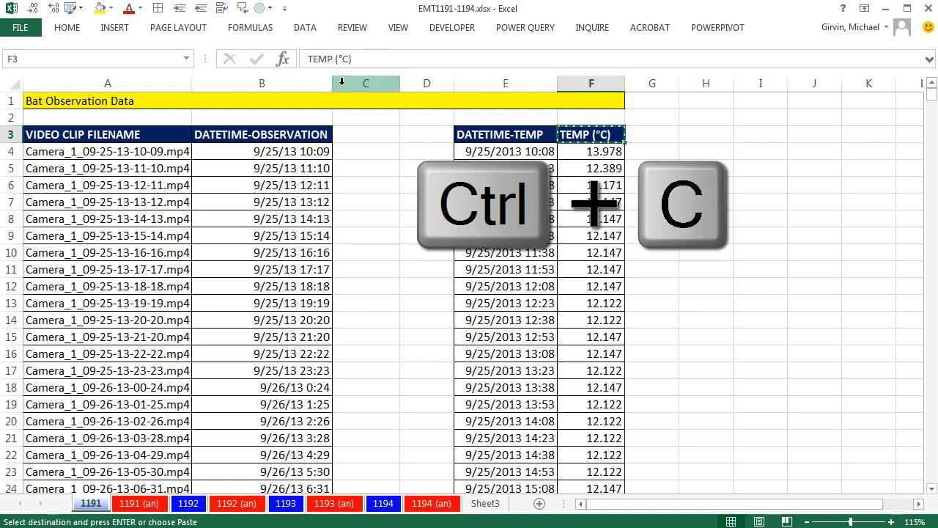
pyautogui.press('ctrl+v')
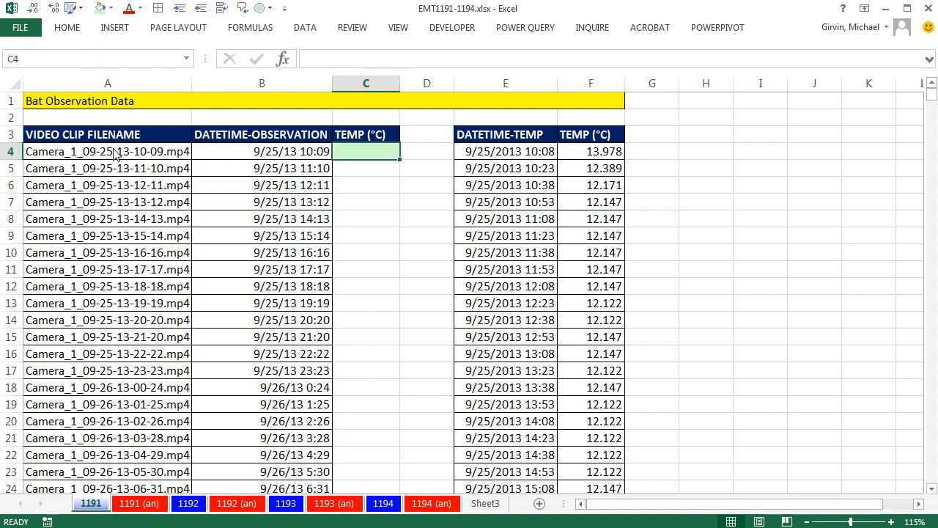
pyautogui.moveTo(401, 255)
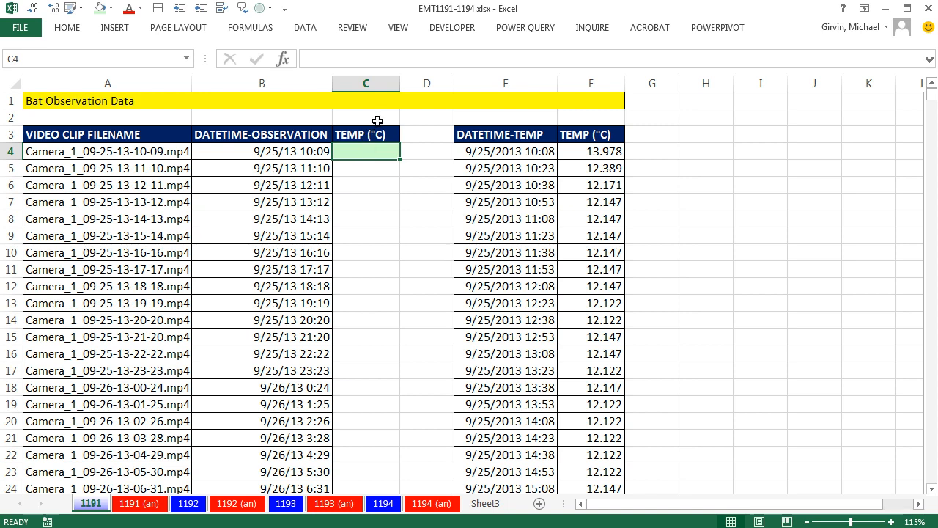
pyautogui.moveTo(371, 117)
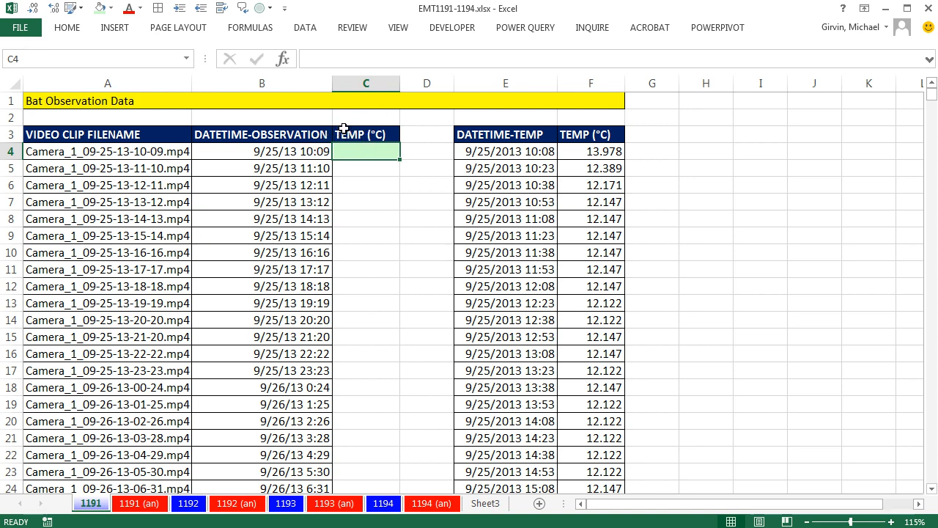
pyautogui.moveTo(275, 150)
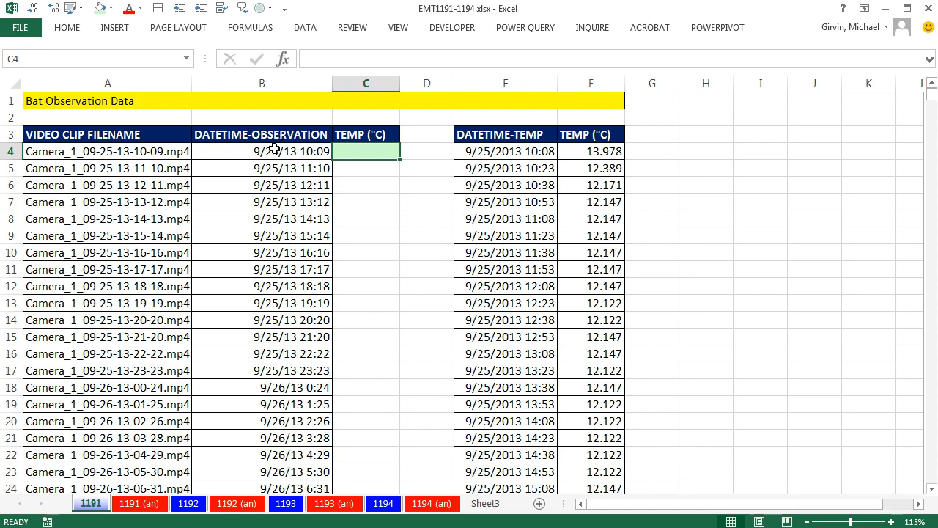
pyautogui.moveTo(507, 243)
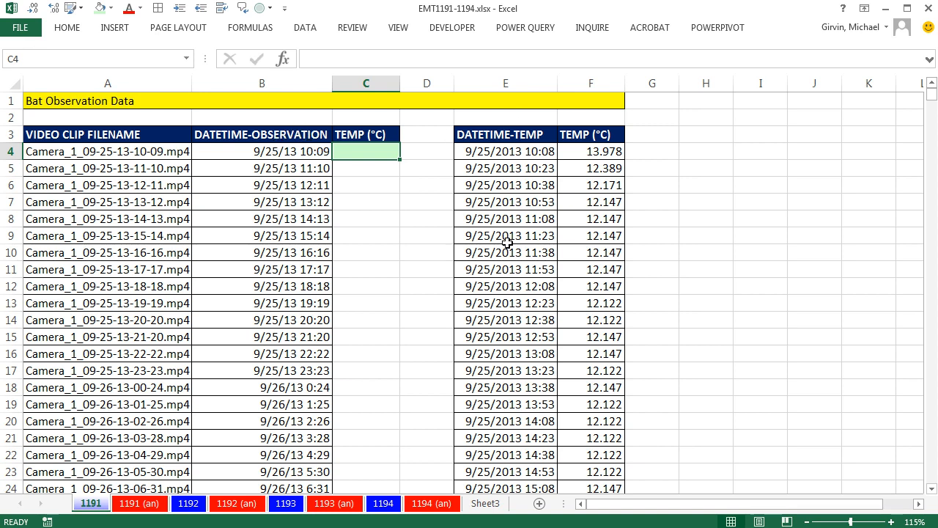
pyautogui.moveTo(513, 151)
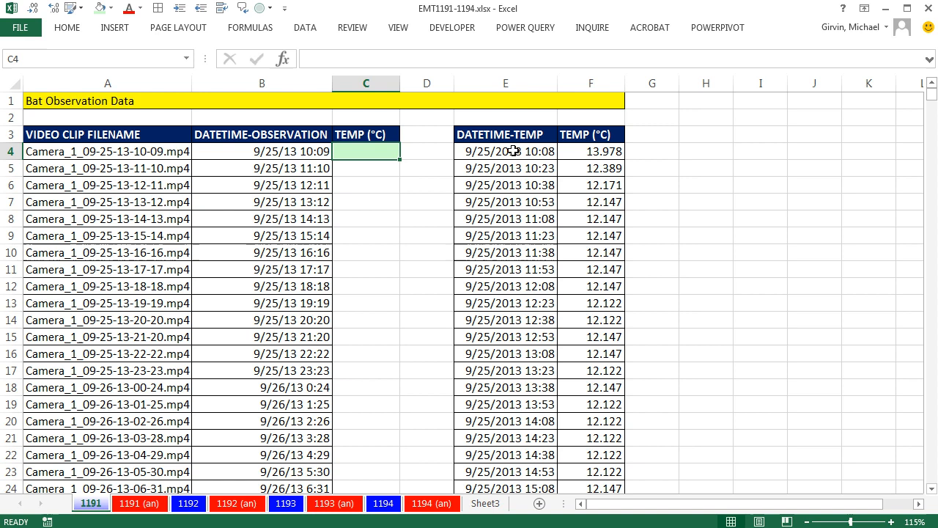
pyautogui.moveTo(551, 138)
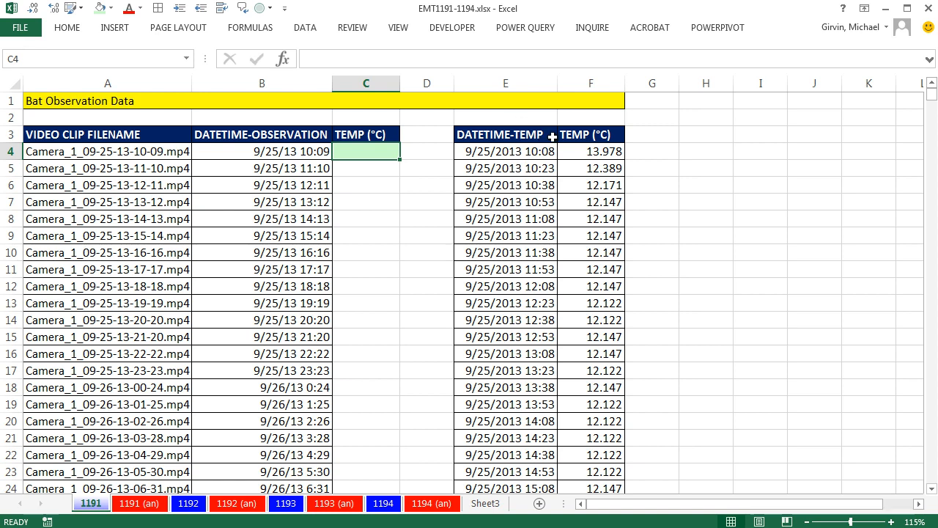
pyautogui.moveTo(535, 286)
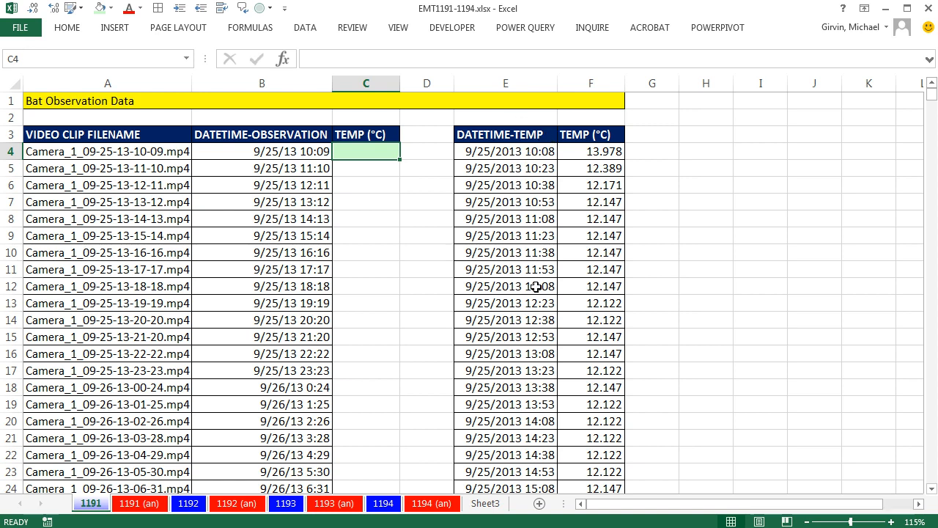
pyautogui.moveTo(386, 119)
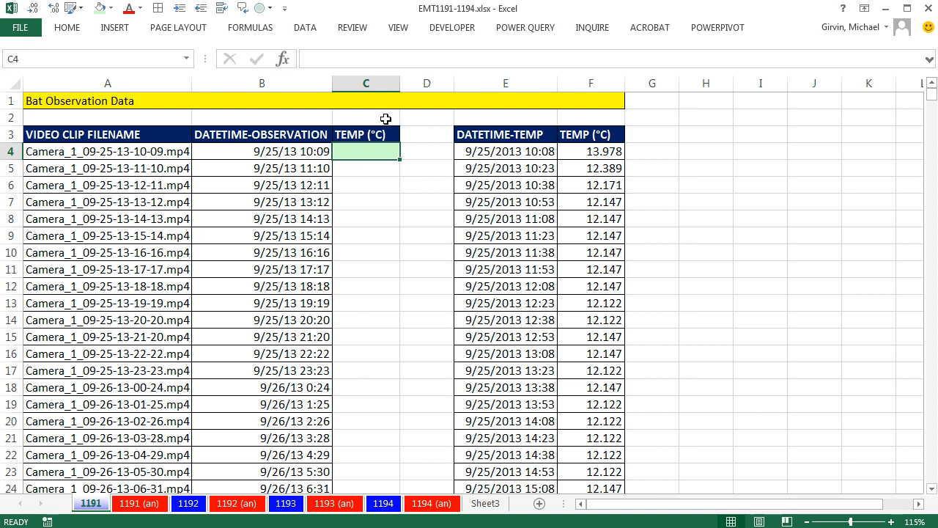
pyautogui.moveTo(493, 170)
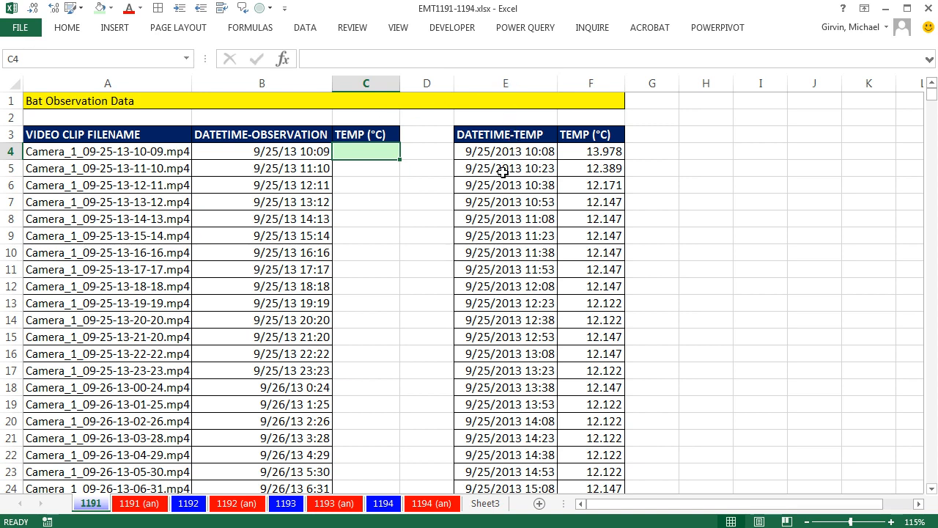
pyautogui.moveTo(526, 151)
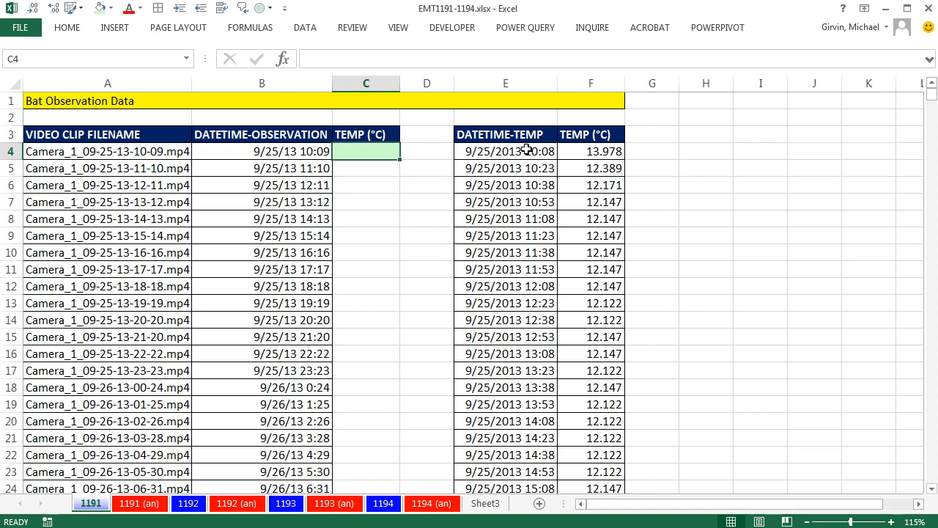
# Step: Start =VLOOKUP( in C4 with the observation time B4 as the lookup value
pyautogui.click(590, 151)
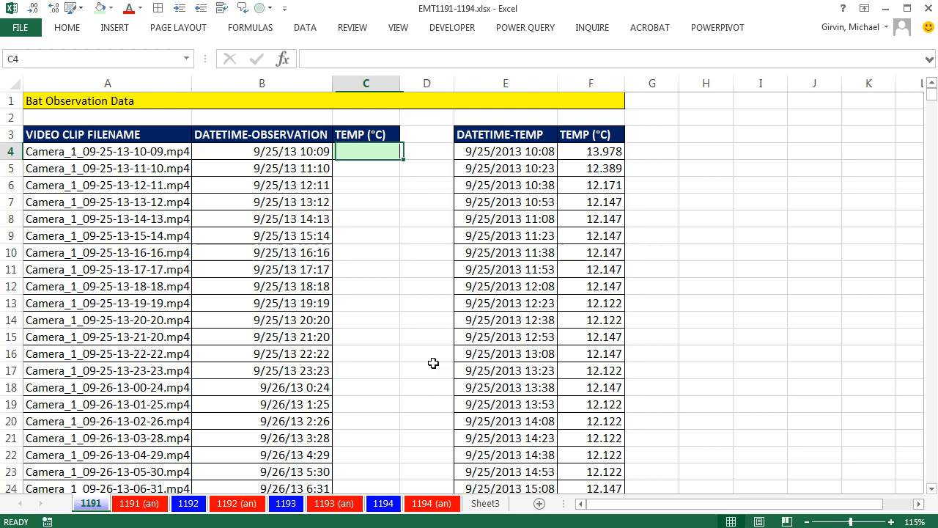
pyautogui.write('=')
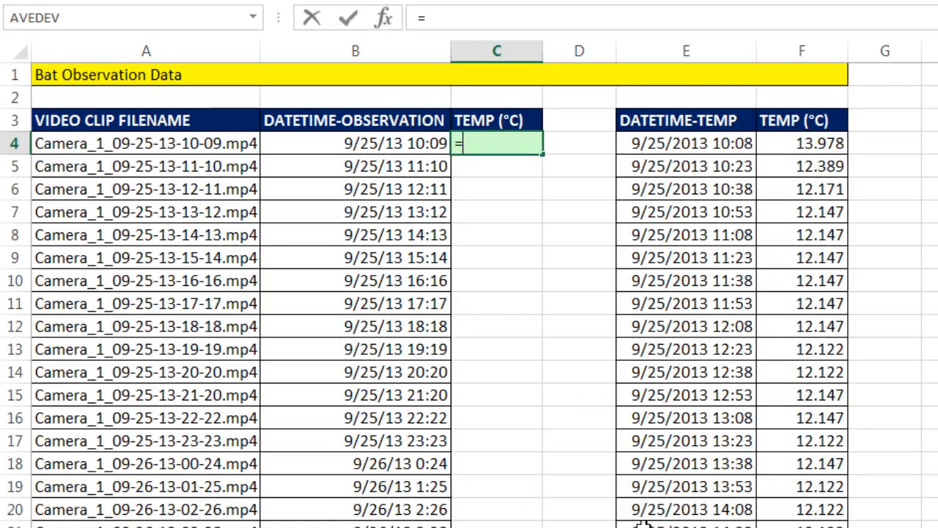
pyautogui.write('vl')
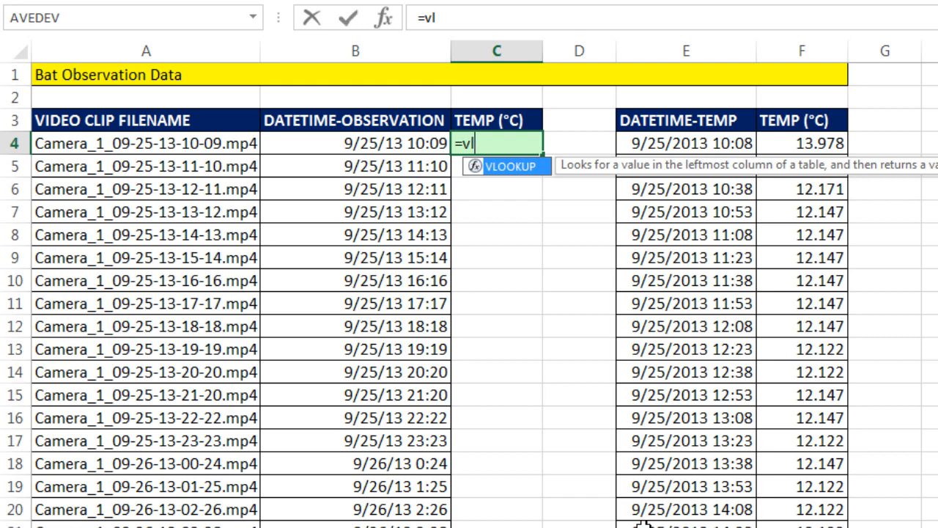
pyautogui.press('Tab')
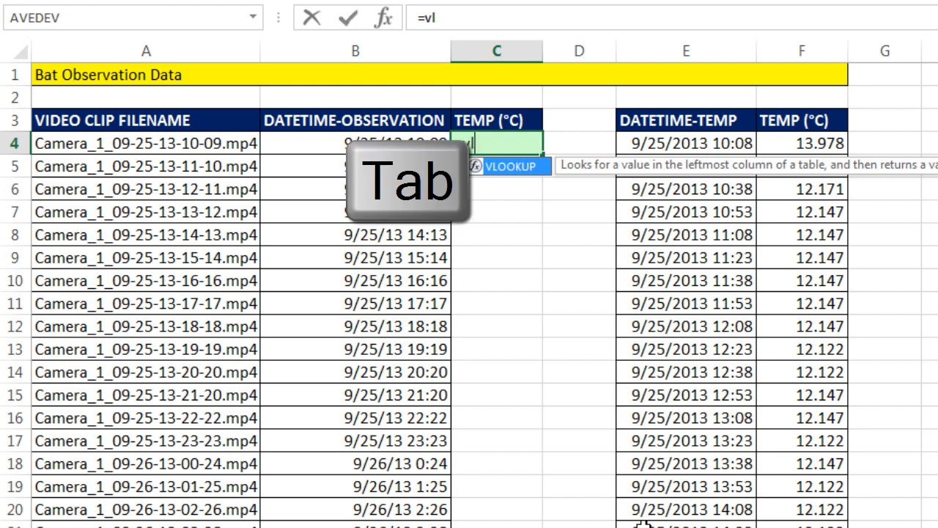
pyautogui.press('Tab')
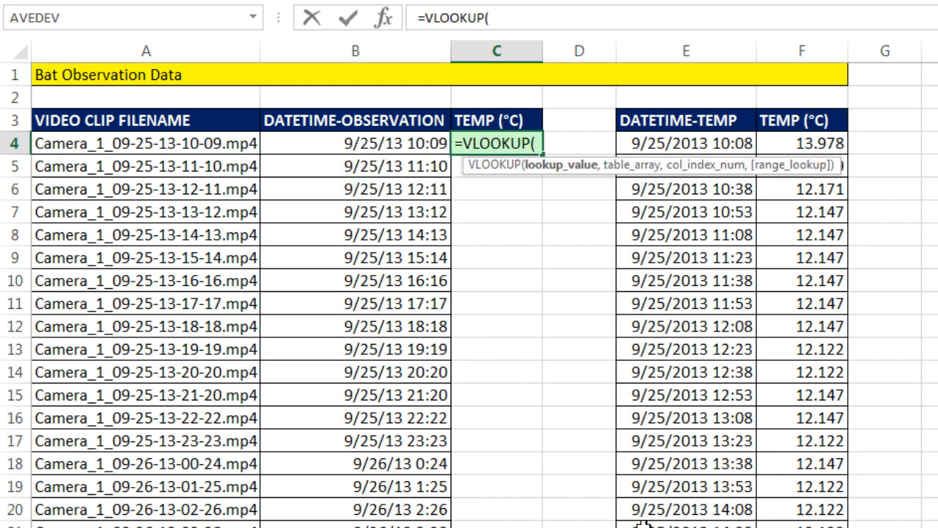
pyautogui.moveTo(554, 185)
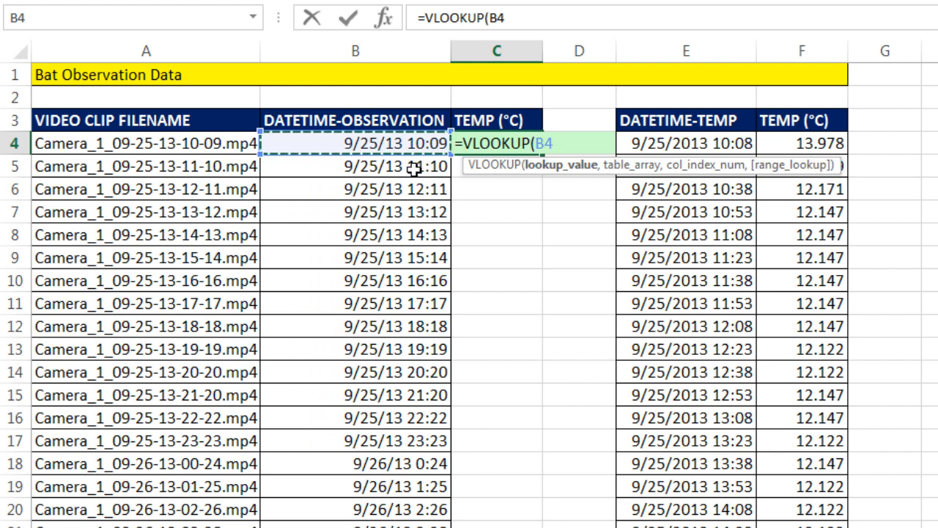
pyautogui.moveTo(398, 143)
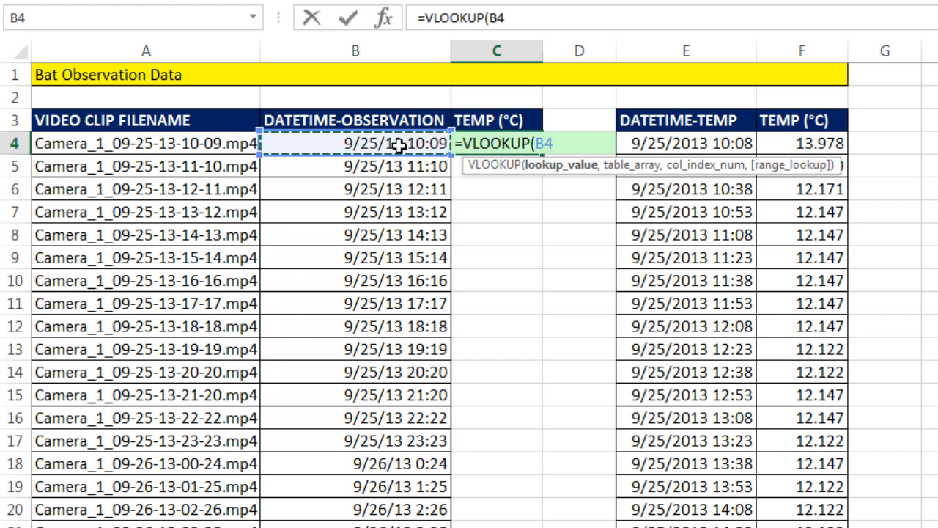
pyautogui.moveTo(694, 195)
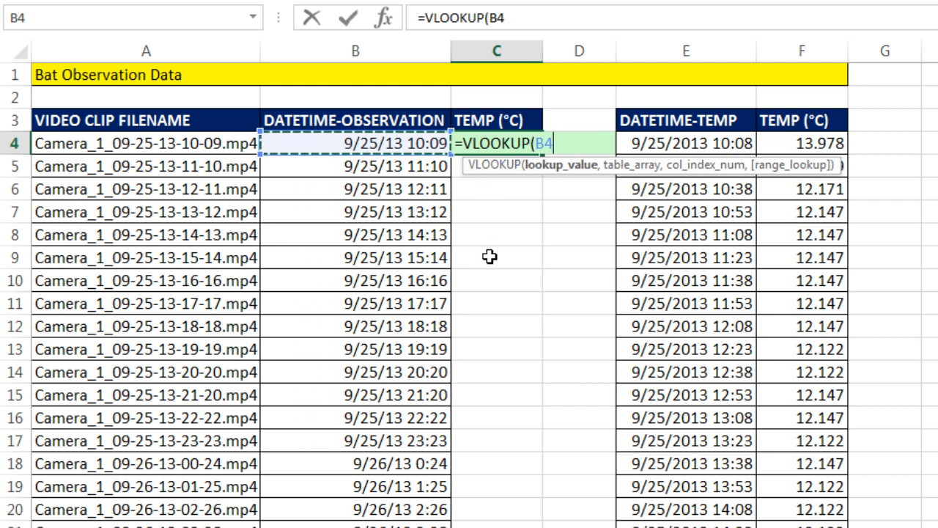
pyautogui.moveTo(466, 172)
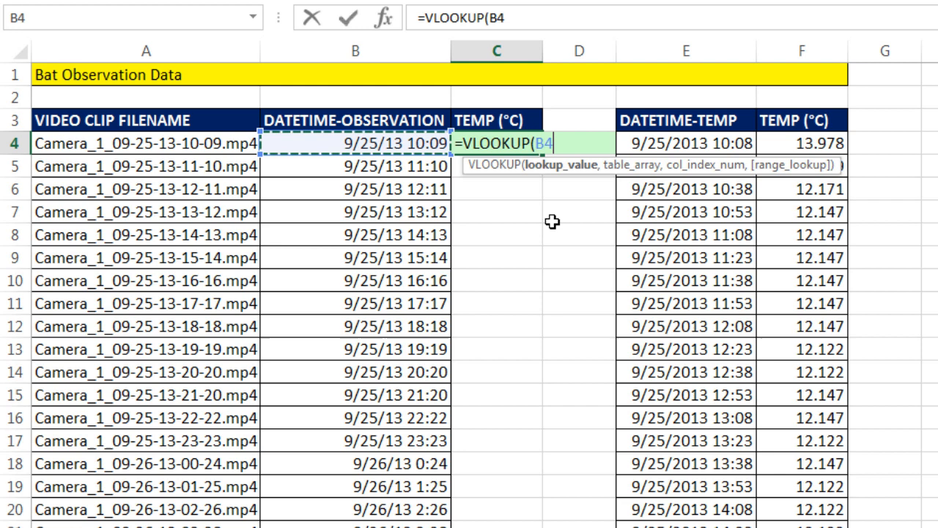
pyautogui.write(',')
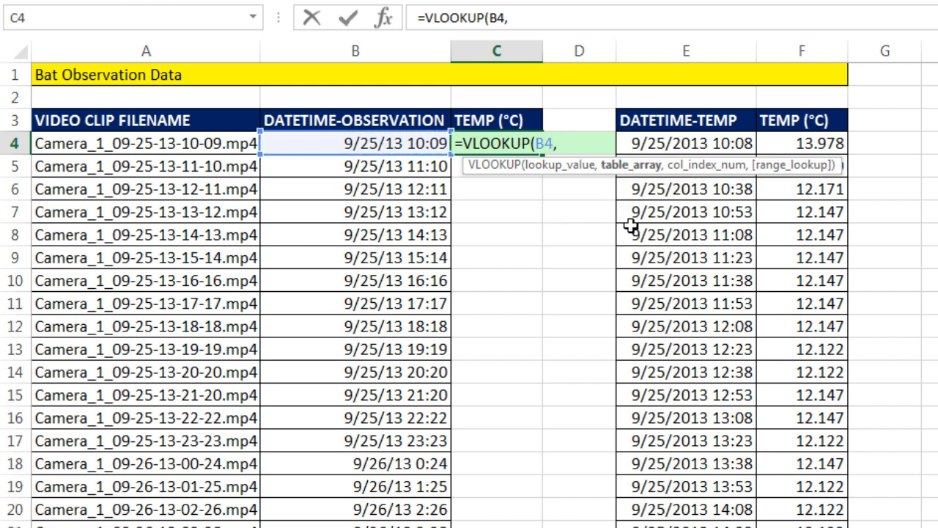
pyautogui.moveTo(781, 361)
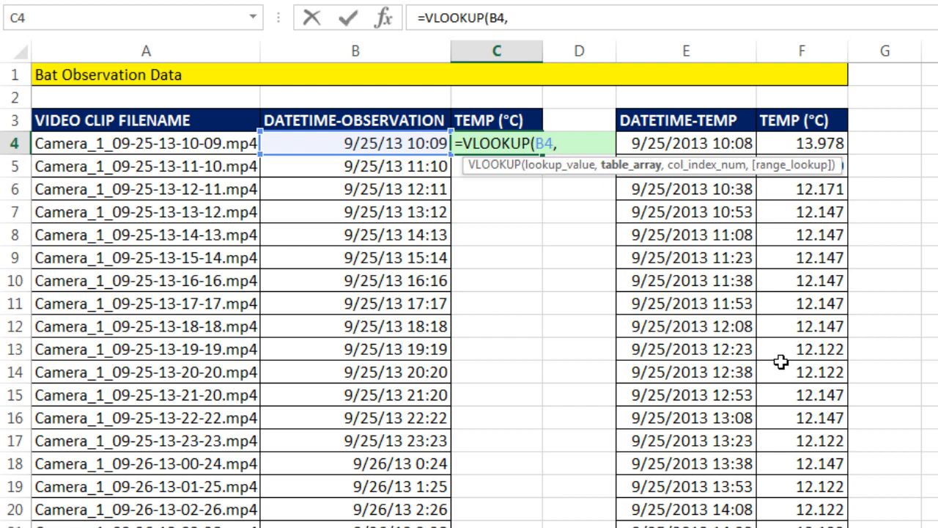
pyautogui.moveTo(663, 191)
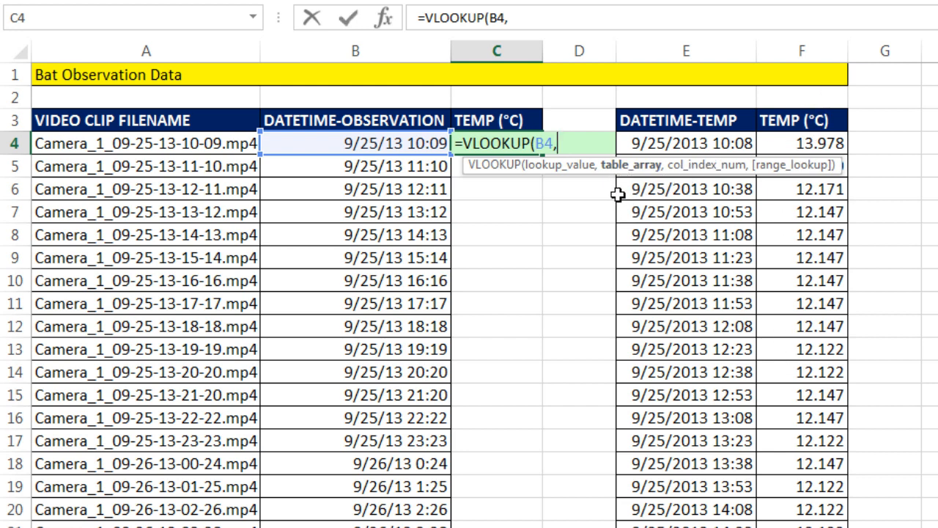
pyautogui.moveTo(618, 212)
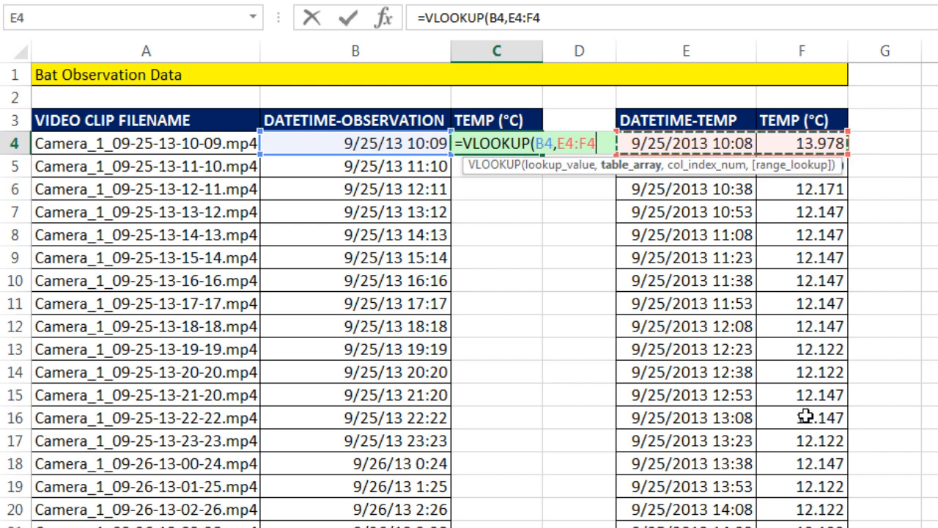
pyautogui.moveTo(867, 214)
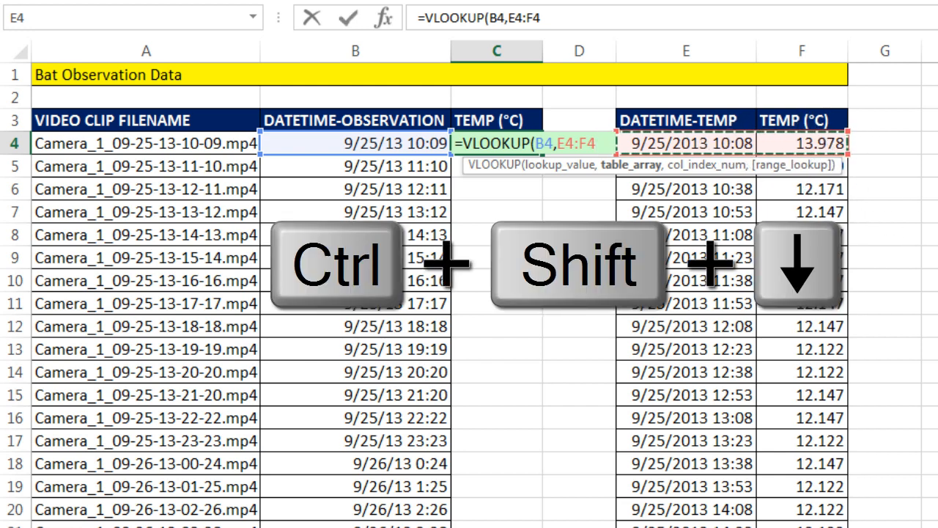
# Step: Add the locked temperature table $E$4:$F$14885 as the lookup range
pyautogui.press('ctrl+shift+down')
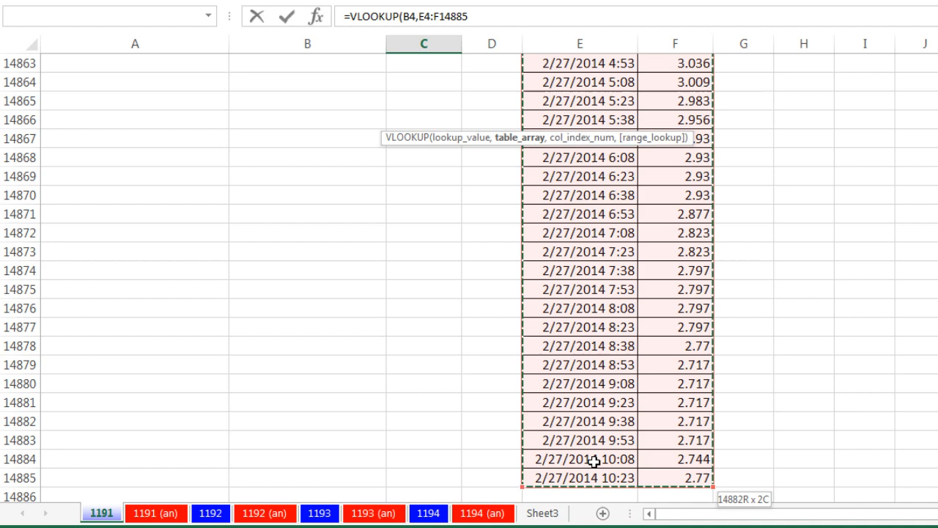
pyautogui.press('f4')
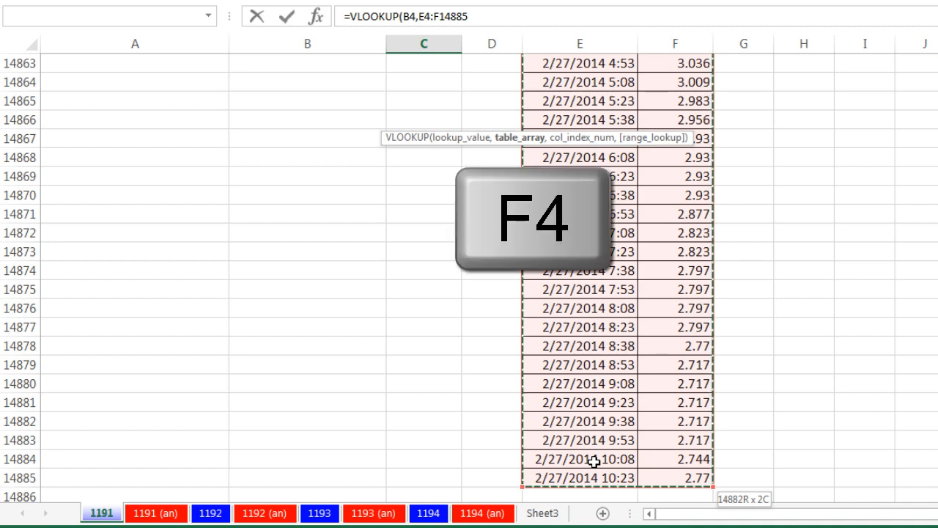
pyautogui.press('f4')
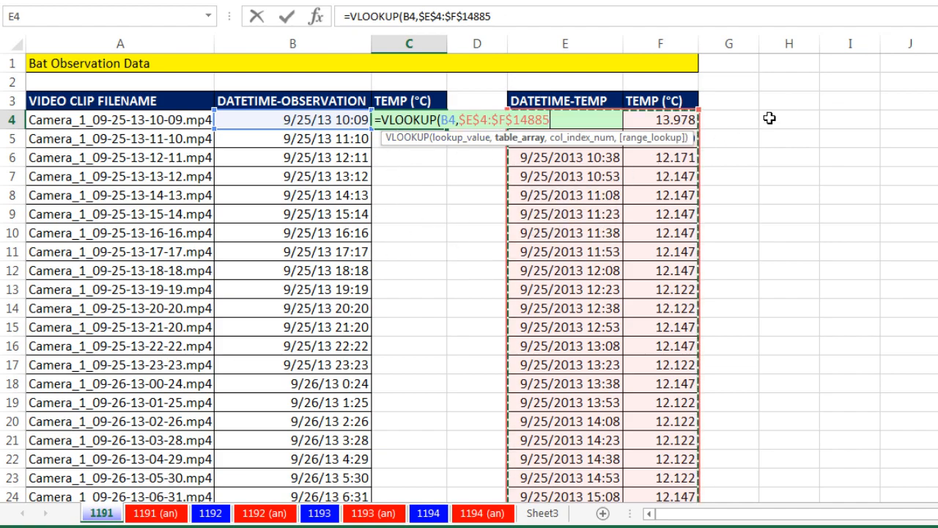
pyautogui.moveTo(713, 117)
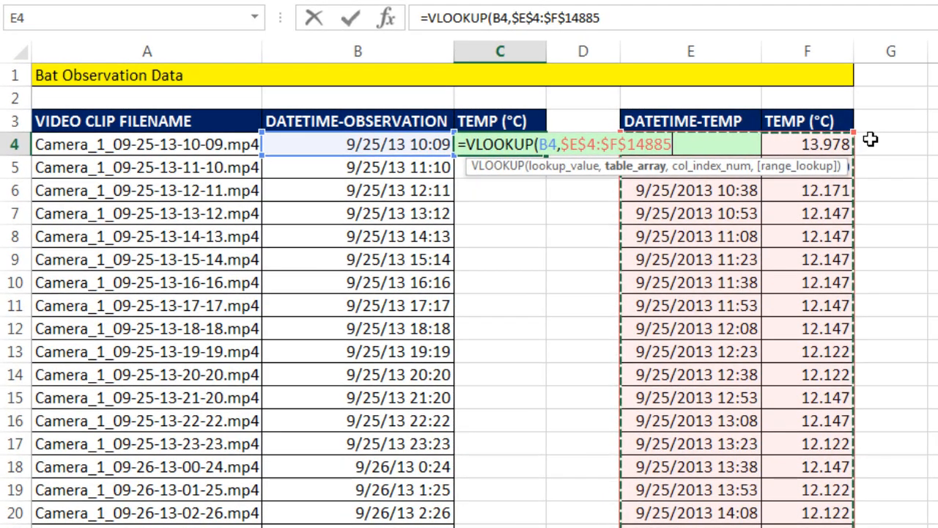
pyautogui.write(',')
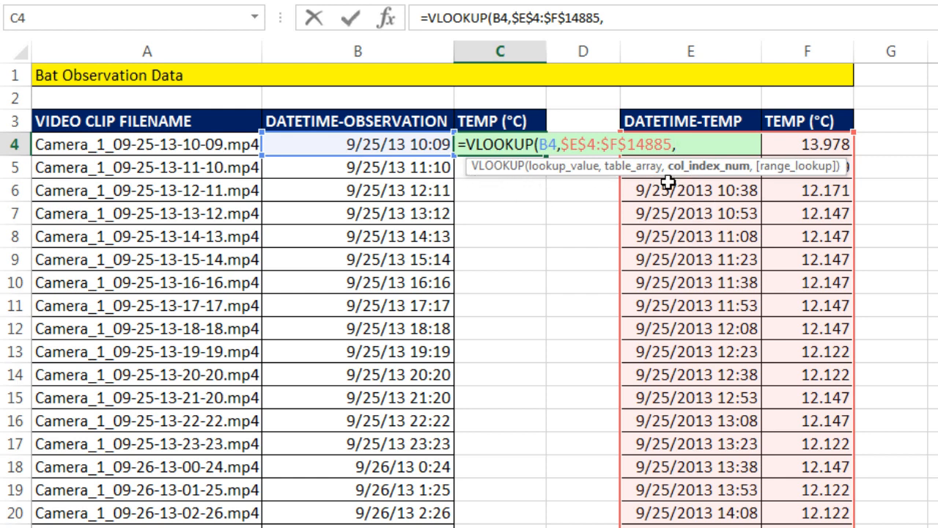
pyautogui.moveTo(692, 270)
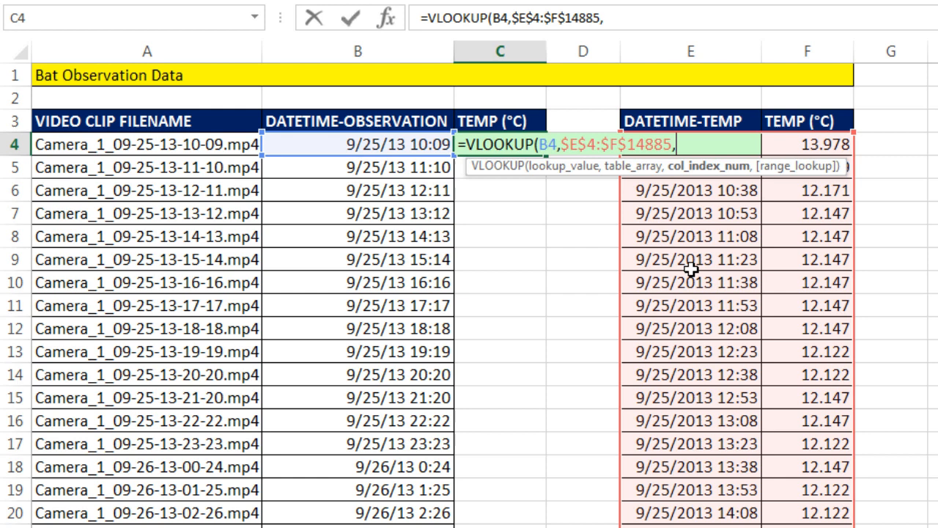
pyautogui.moveTo(765, 355)
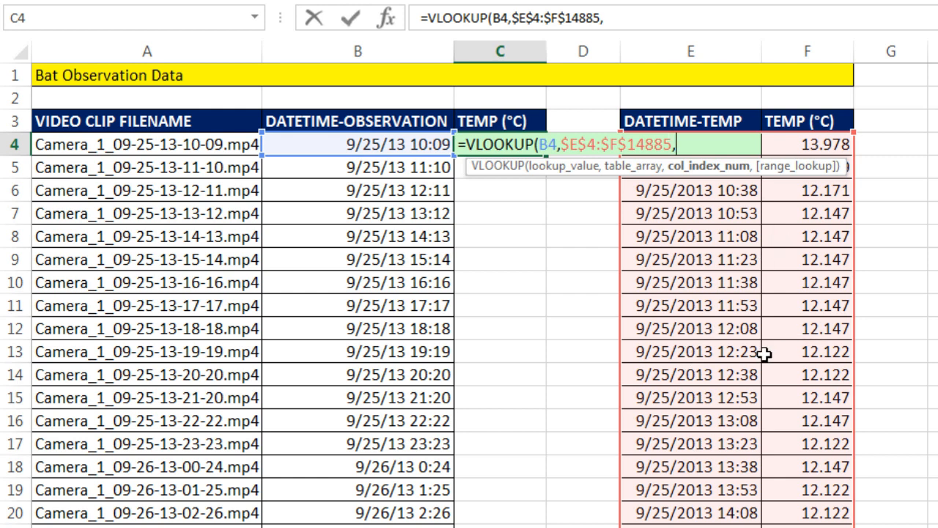
# Step: Complete the formula with column 2, returning 13.978 for the first observation
pyautogui.write('2')
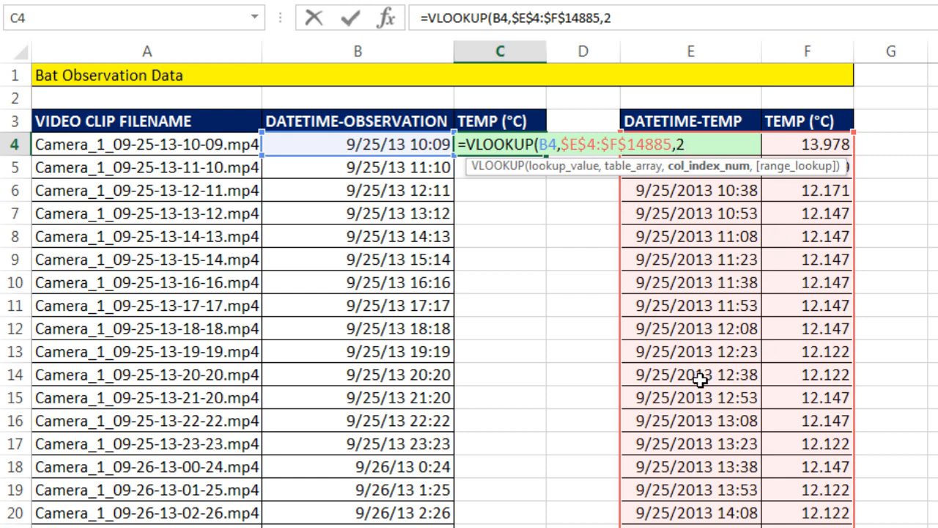
pyautogui.write(',')
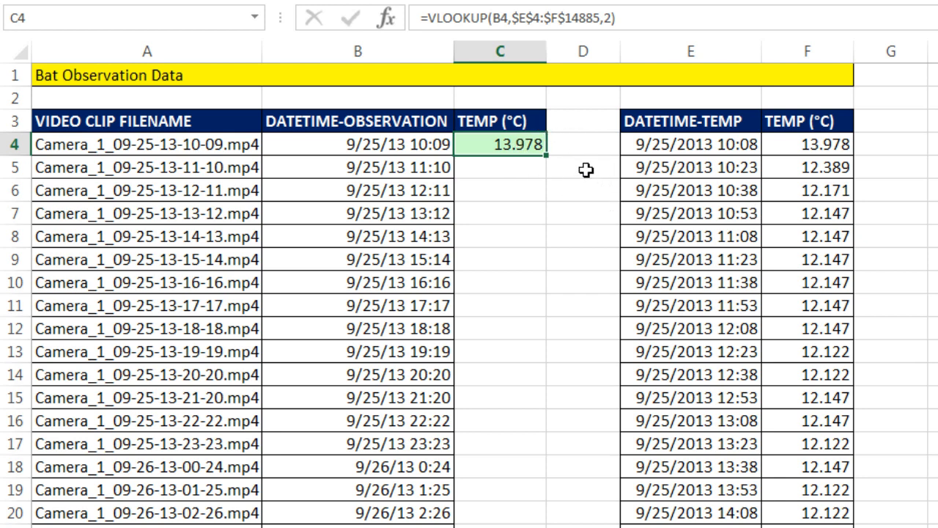
pyautogui.moveTo(533, 160)
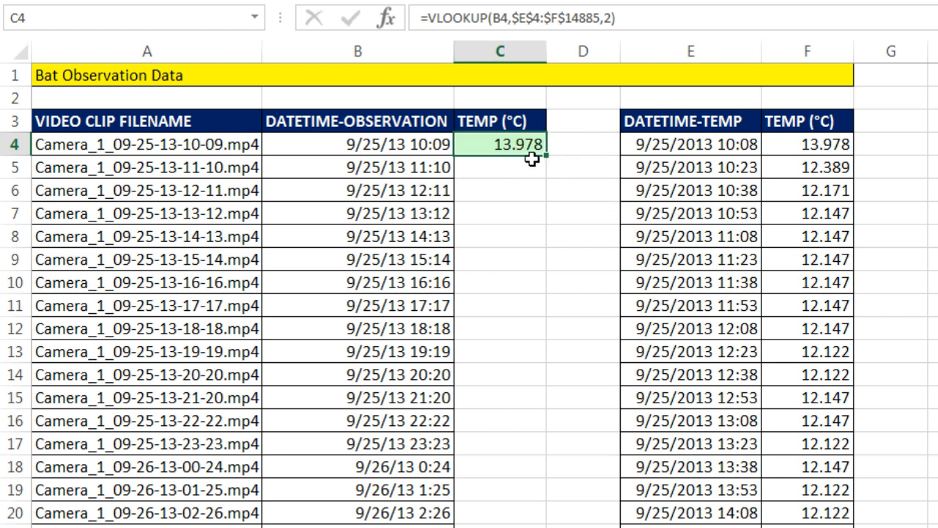
pyautogui.moveTo(571, 162)
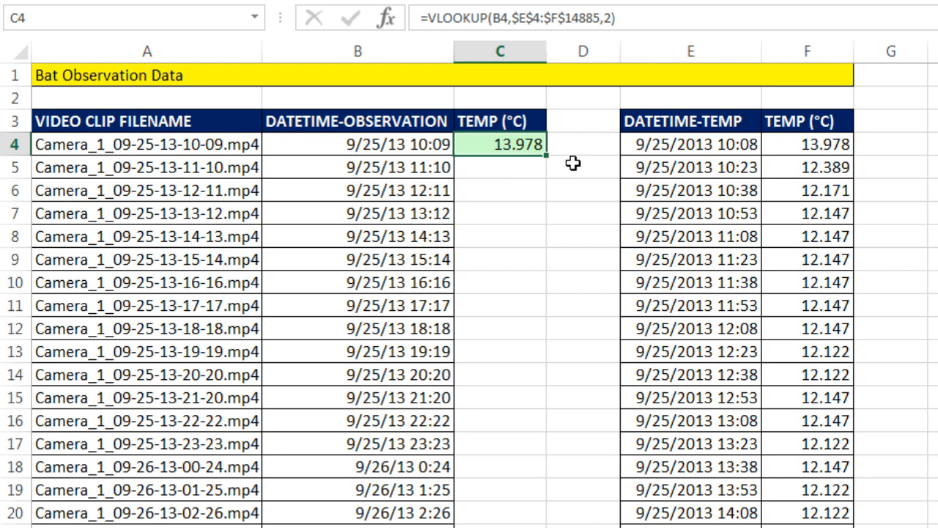
pyautogui.moveTo(548, 158)
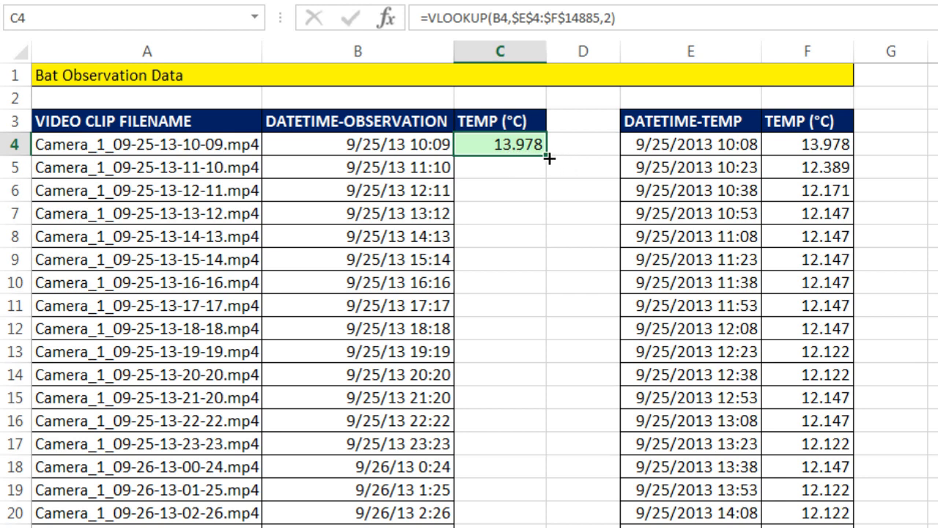
# Step: Fill the VLOOKUP down column C through row 2738 and check a filled cell's references
pyautogui.moveTo(526, 145); pyautogui.dragTo(527, 513)
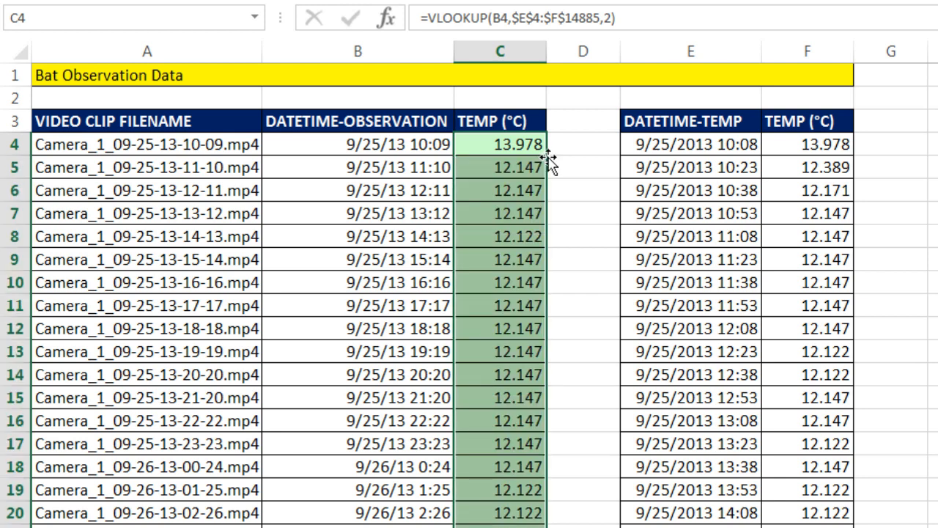
pyautogui.moveTo(507, 191)
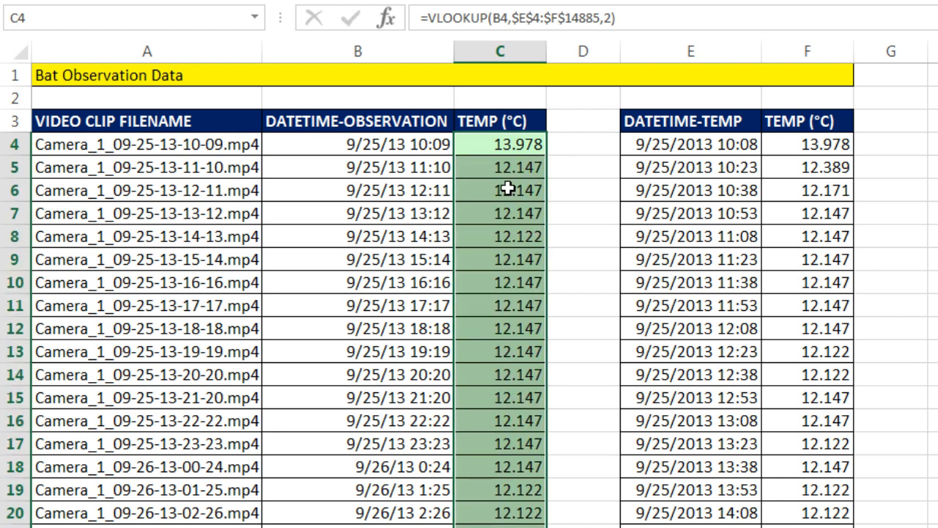
pyautogui.click(500, 190)
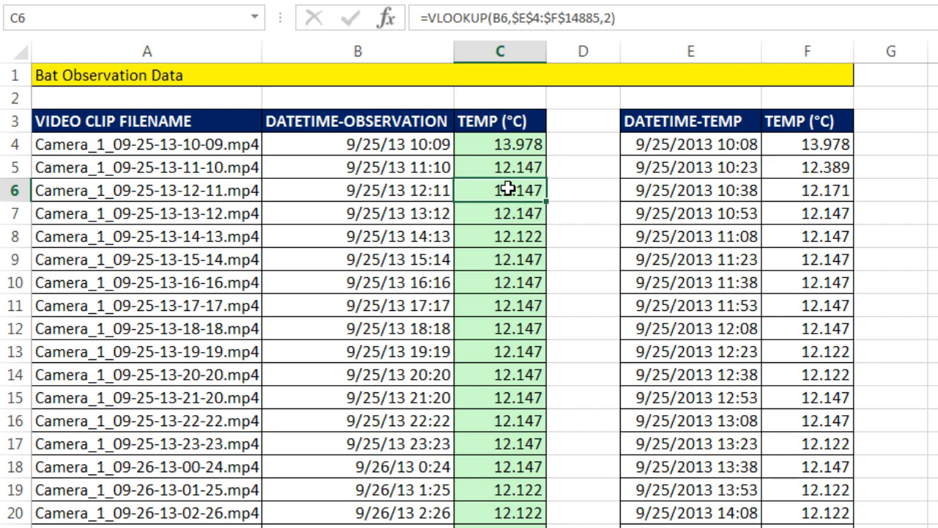
pyautogui.press('ctrl+Down')
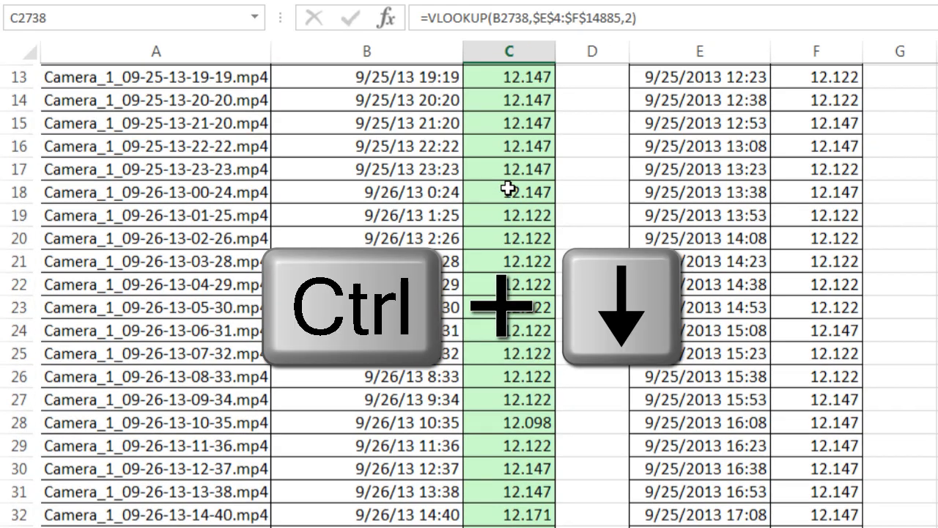
# Step: Inspect the row 2738 formula, confirming it uses its own time and the locked table (2.717)
pyautogui.press('ctrl+down')
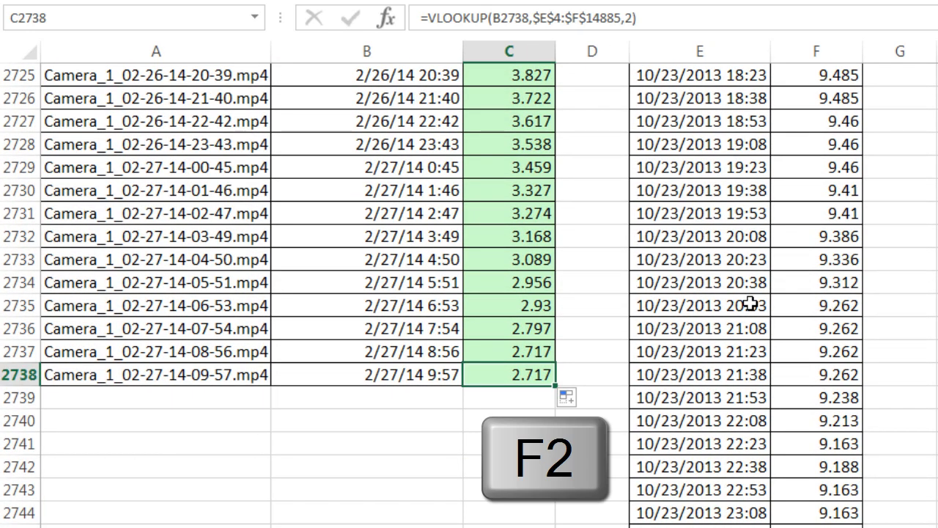
pyautogui.press('F2')
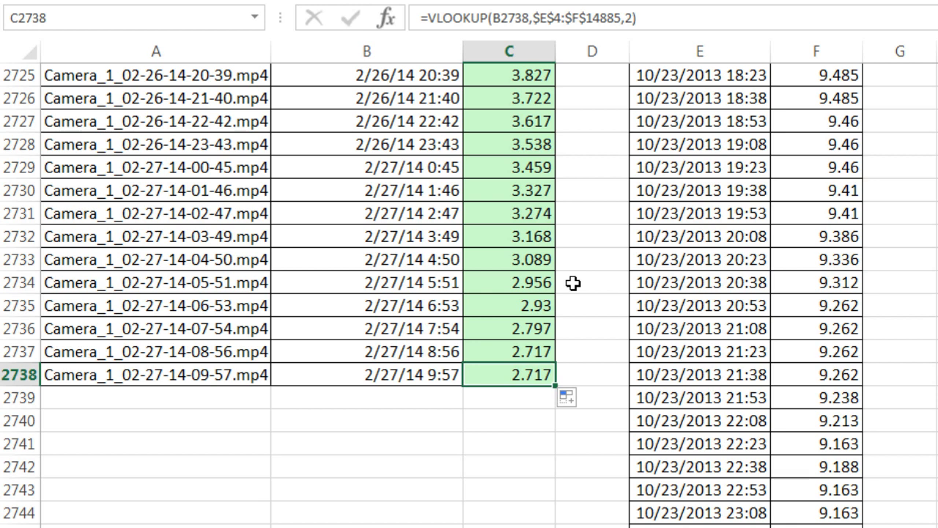
pyautogui.moveTo(393, 331)
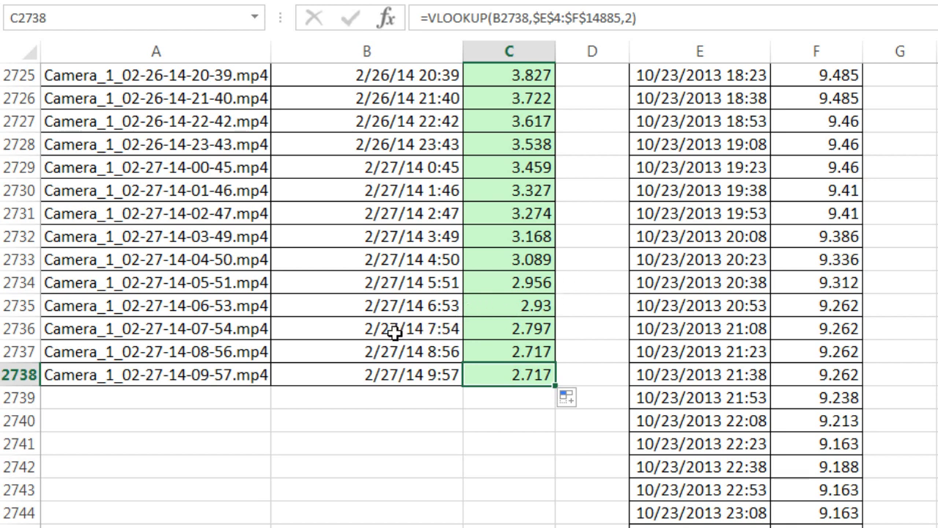
pyautogui.moveTo(392, 350)
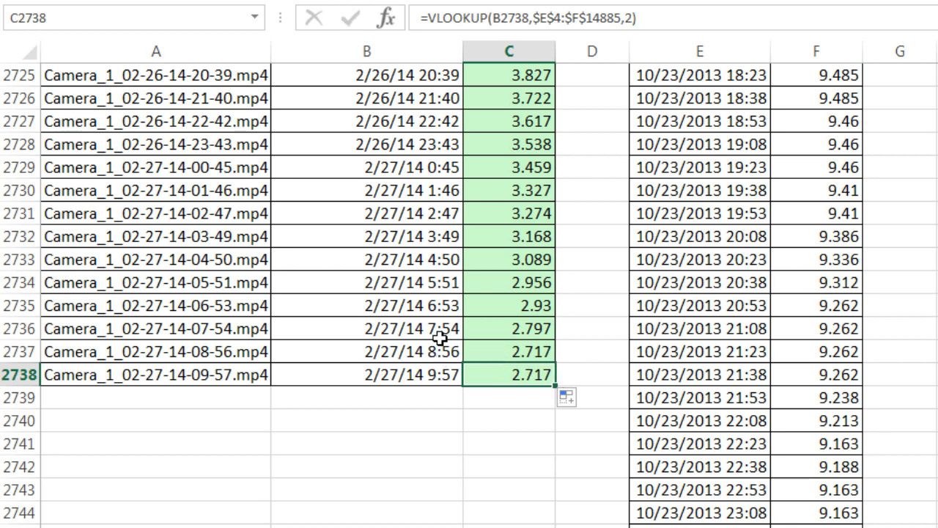
pyautogui.moveTo(486, 395)
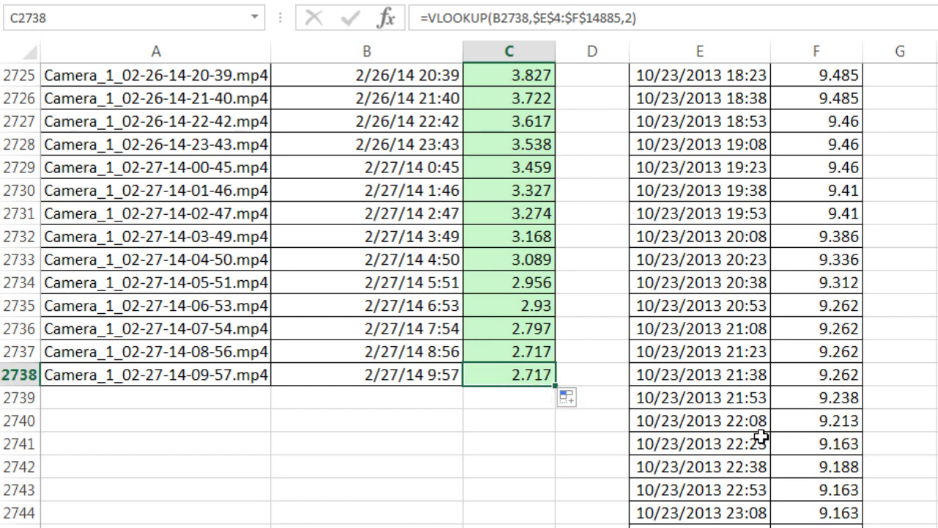
# Step: Confirm the temperature table ends at row 14885, then return to the C4 lookup formula
pyautogui.press('ctrl+Down')
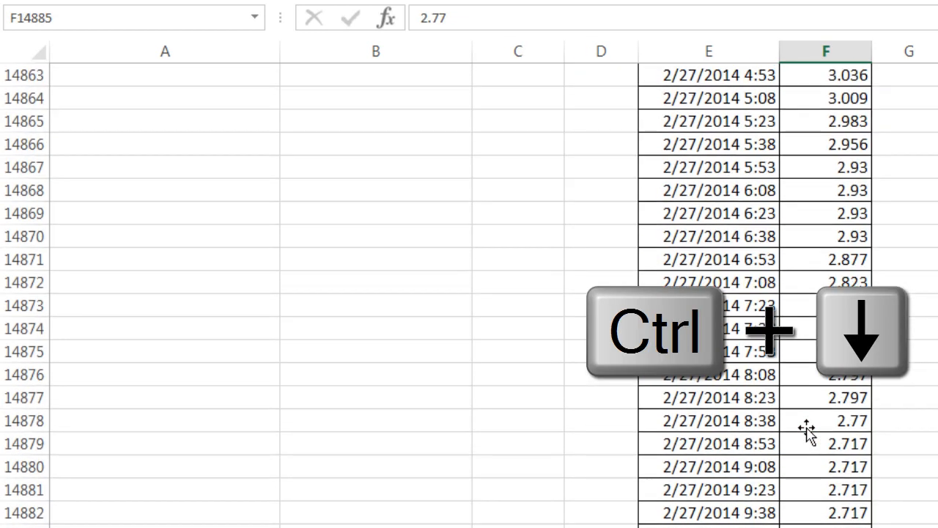
pyautogui.press('ctrl+down')
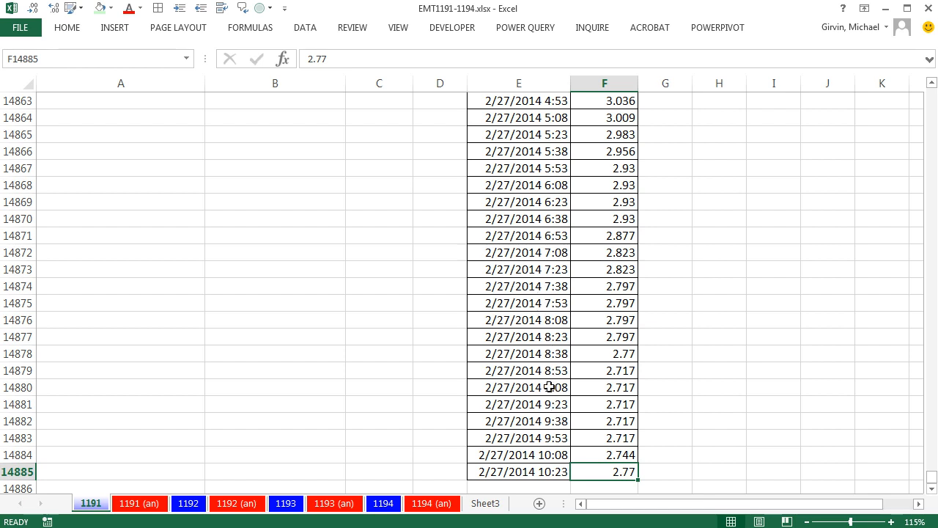
pyautogui.moveTo(548, 455)
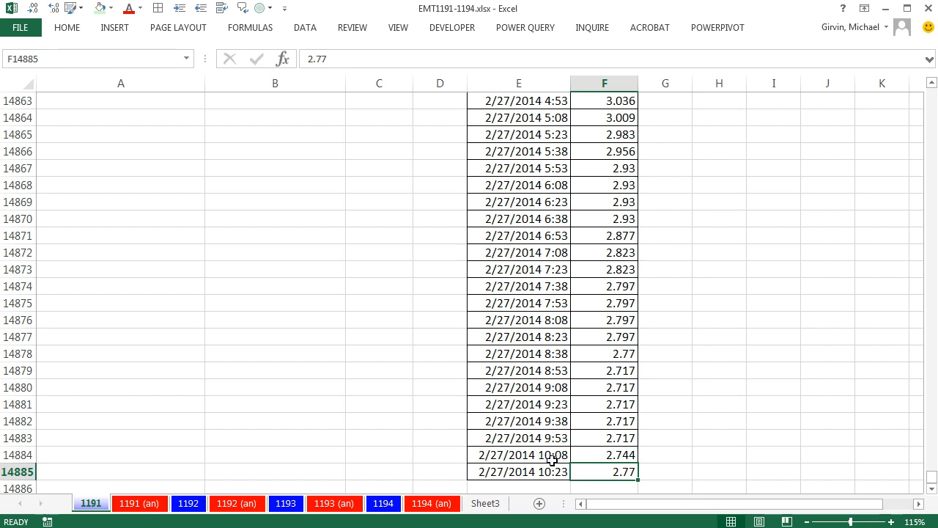
pyautogui.click(604, 437)
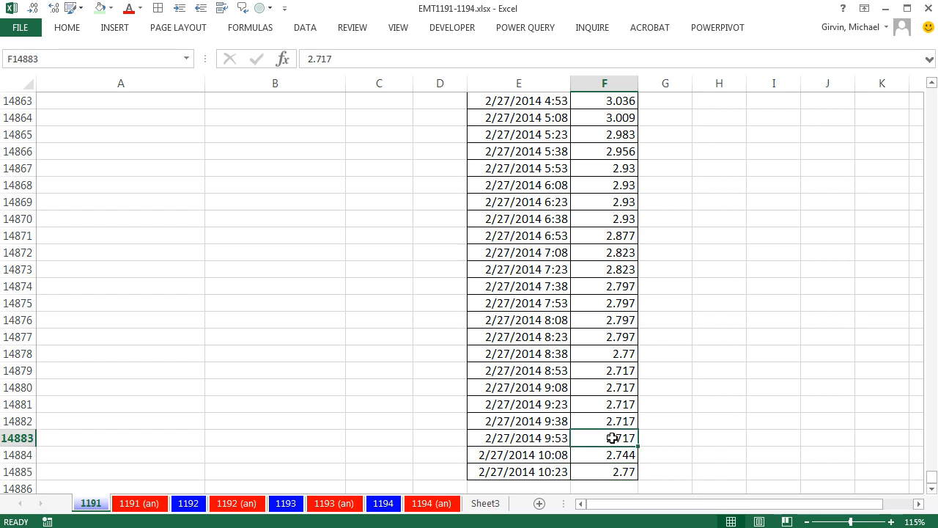
pyautogui.press('ctrl+Home')
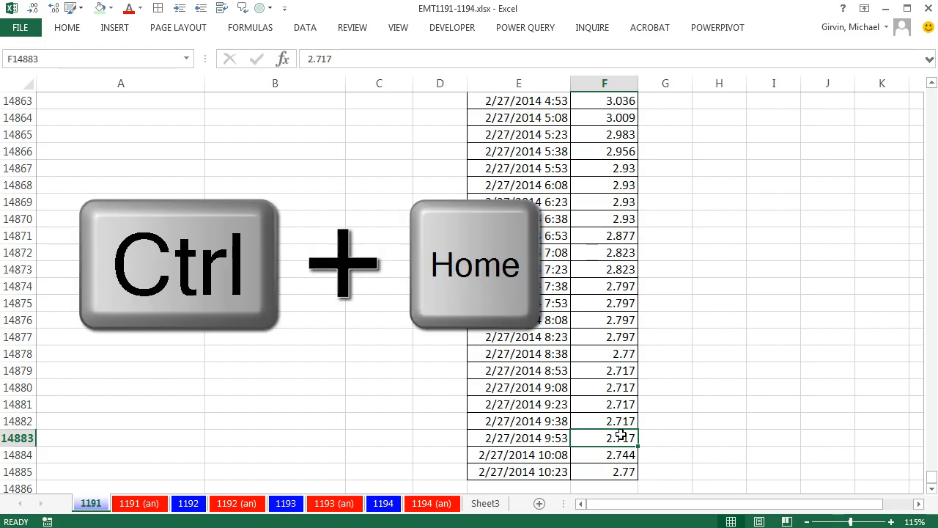
pyautogui.press('Ctrl+Down')
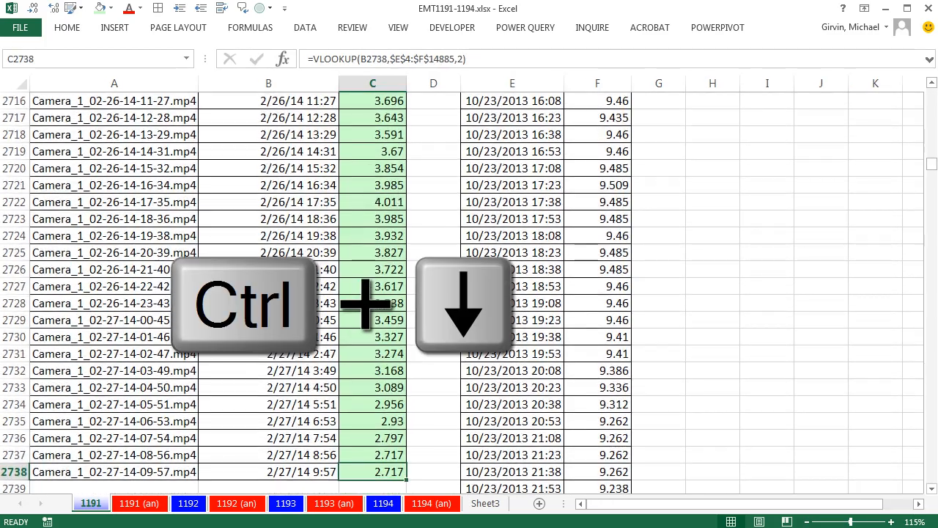
pyautogui.press('ctrl+Home')
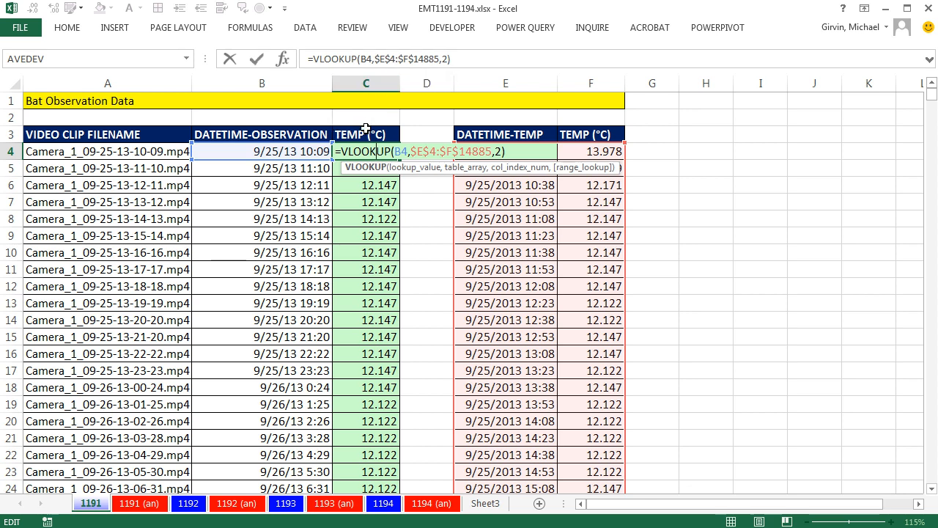
pyautogui.moveTo(411, 291)
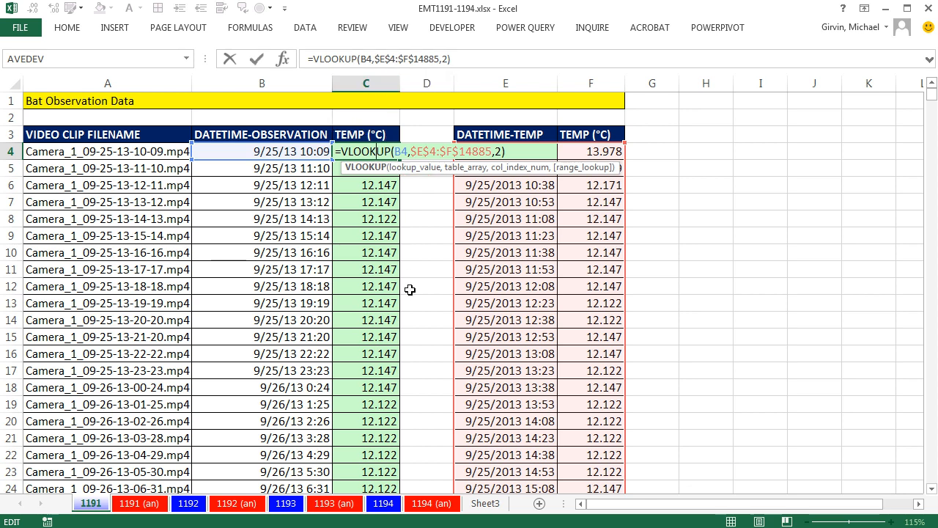